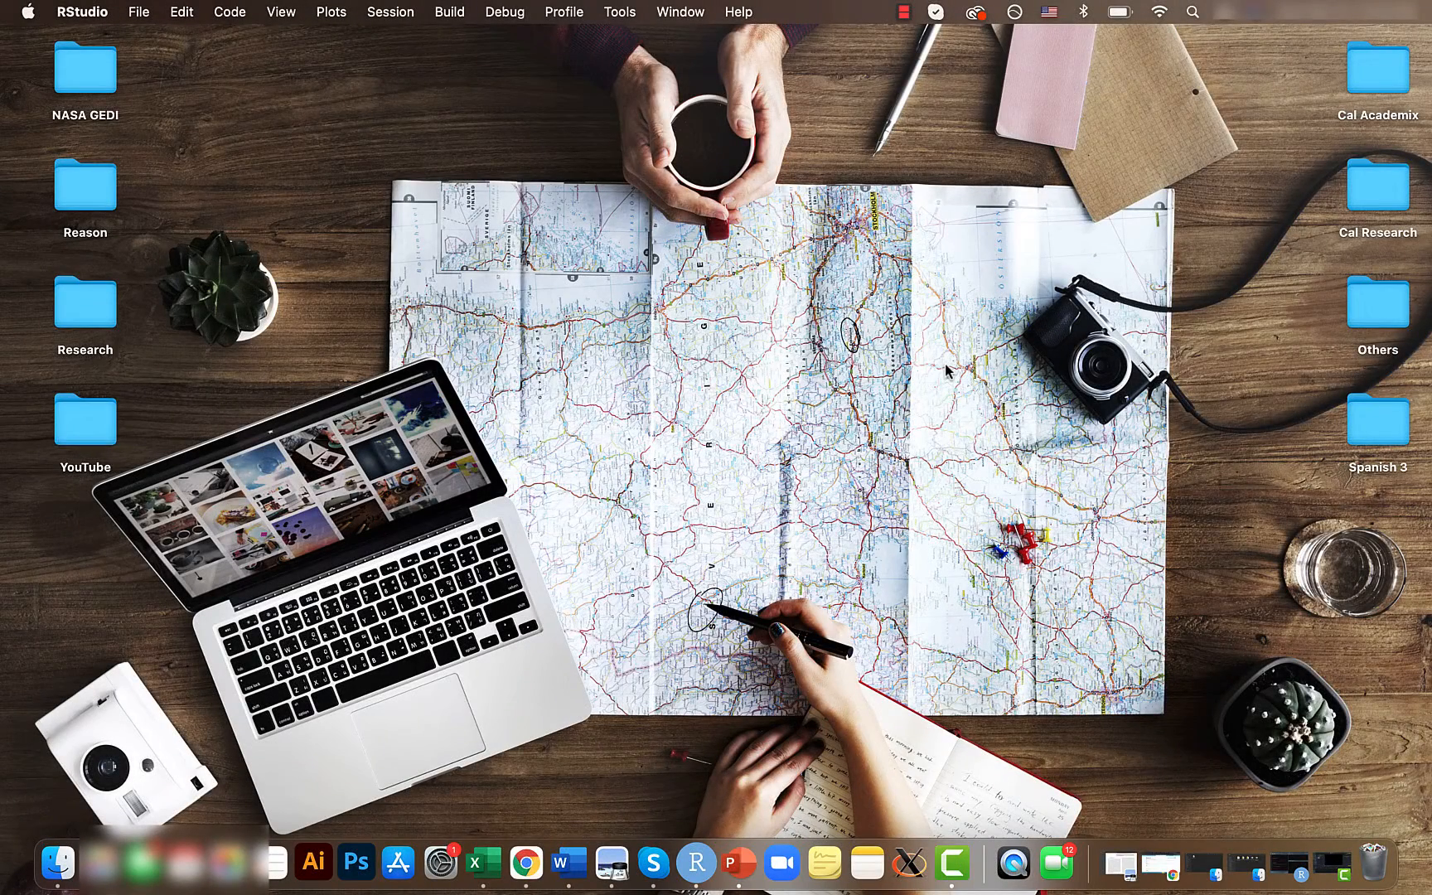
mouse_move(910, 479)
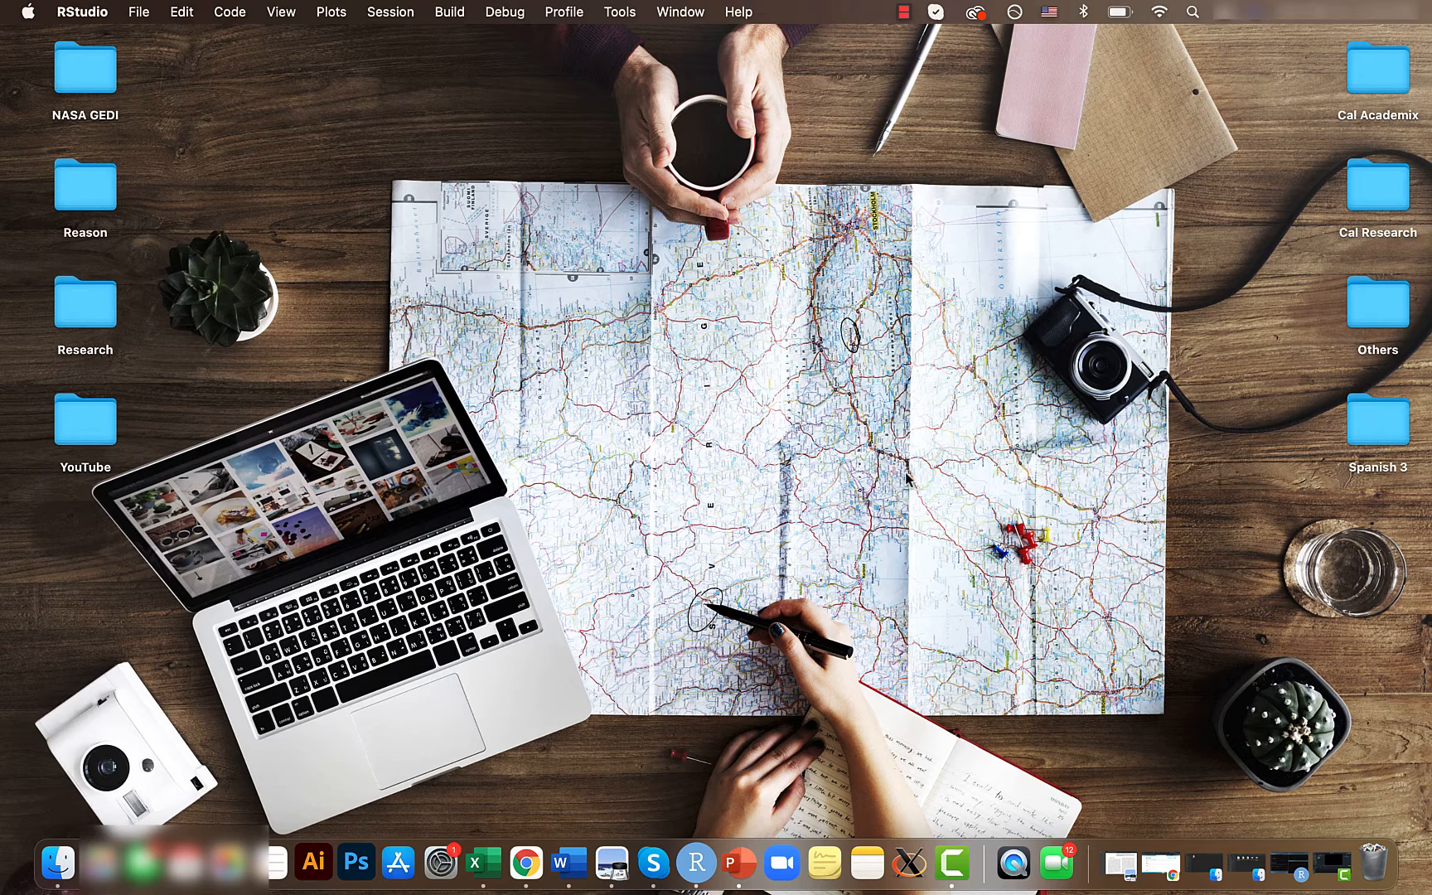
Run require(ggplot2), data("PlantGrowth") and head(PlantGrowth,5) to show the first five rows
left_click(717, 862)
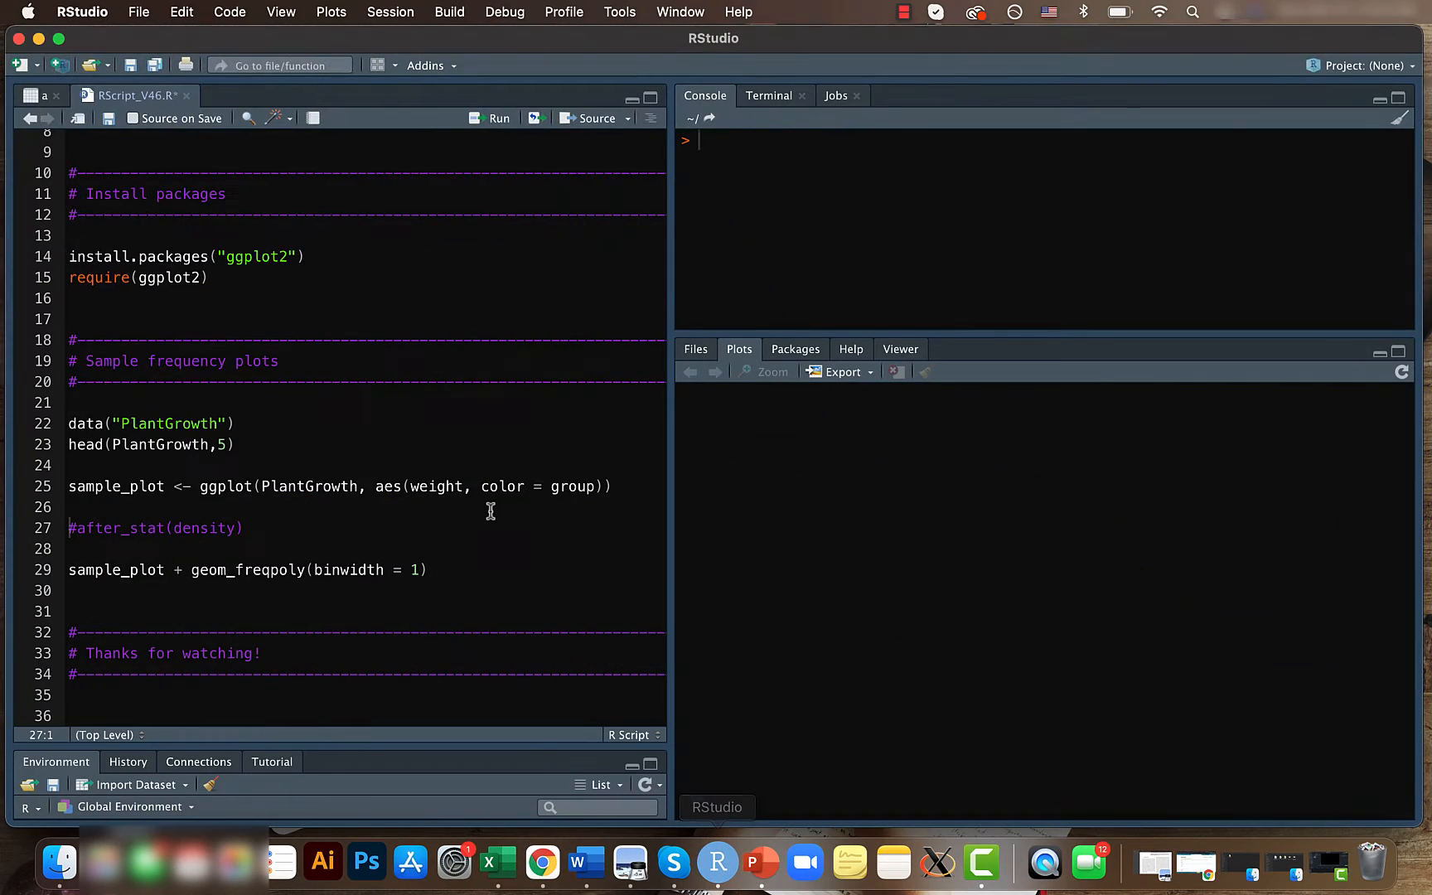
mouse_move(270, 284)
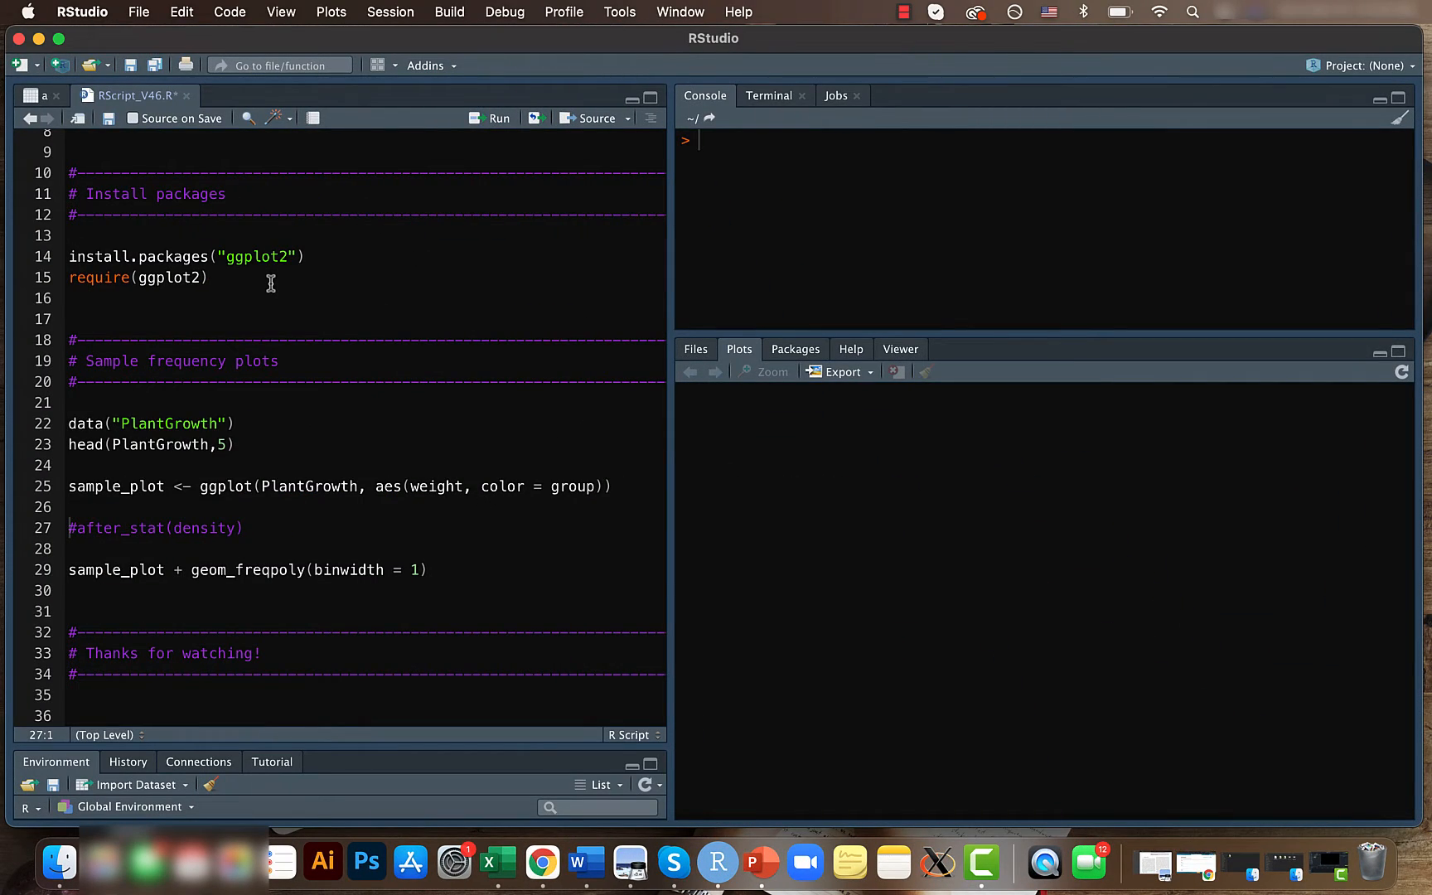
left_click(207, 277)
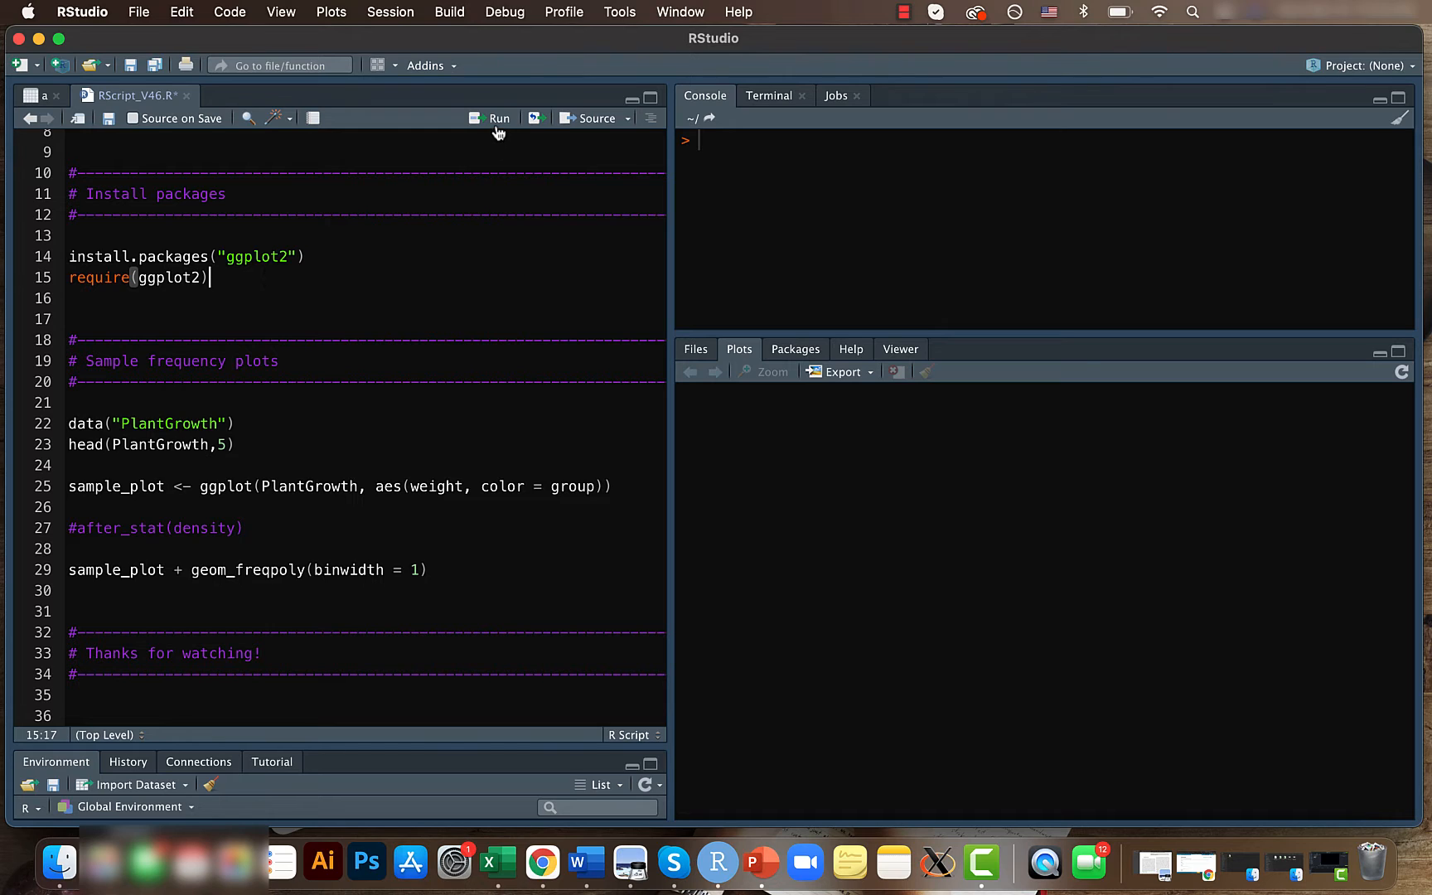
left_click(499, 117)
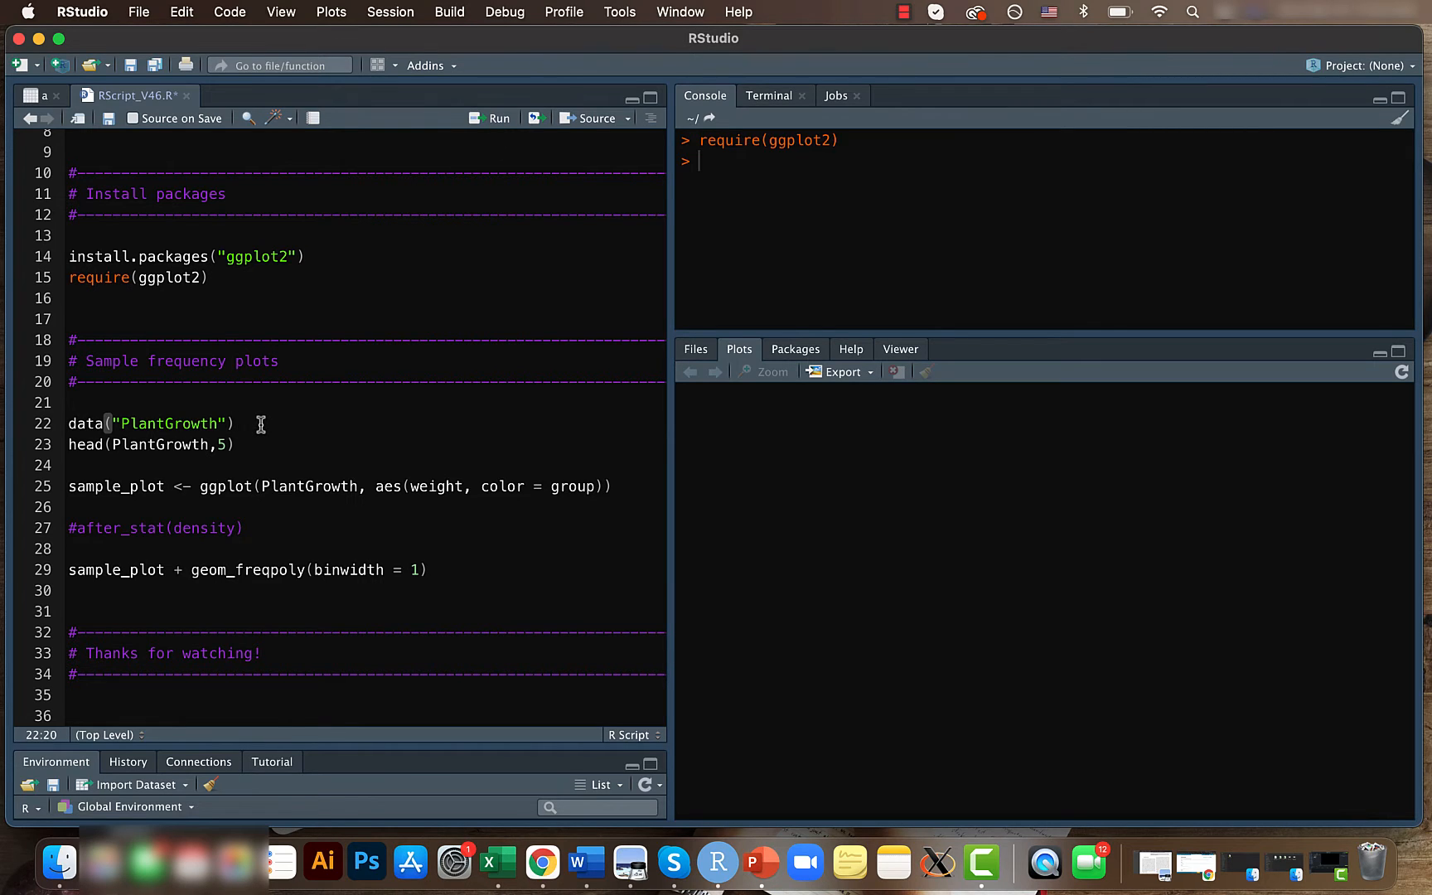
left_click(499, 119)
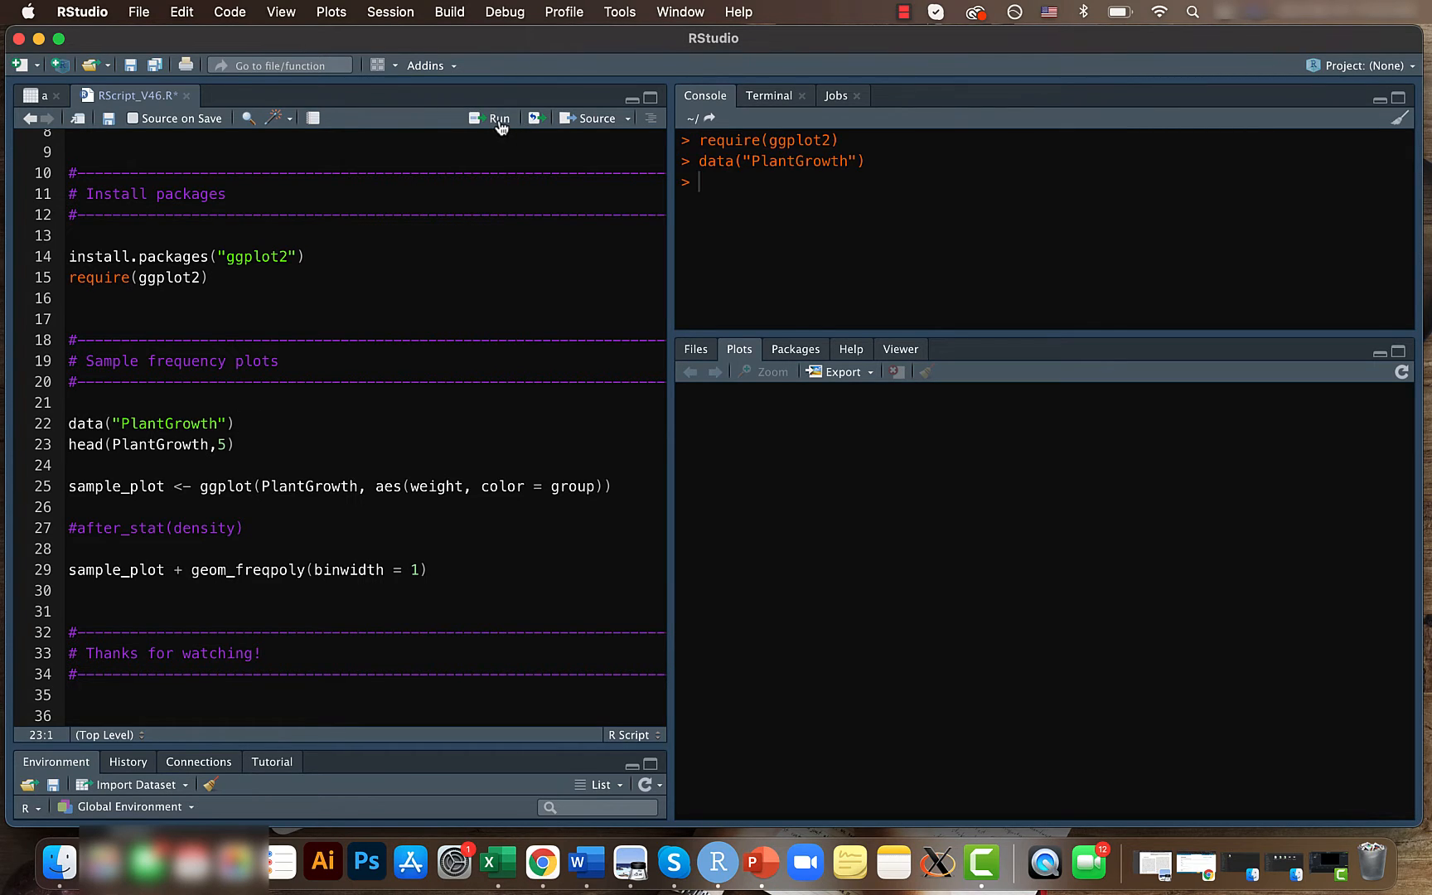
left_click(499, 118)
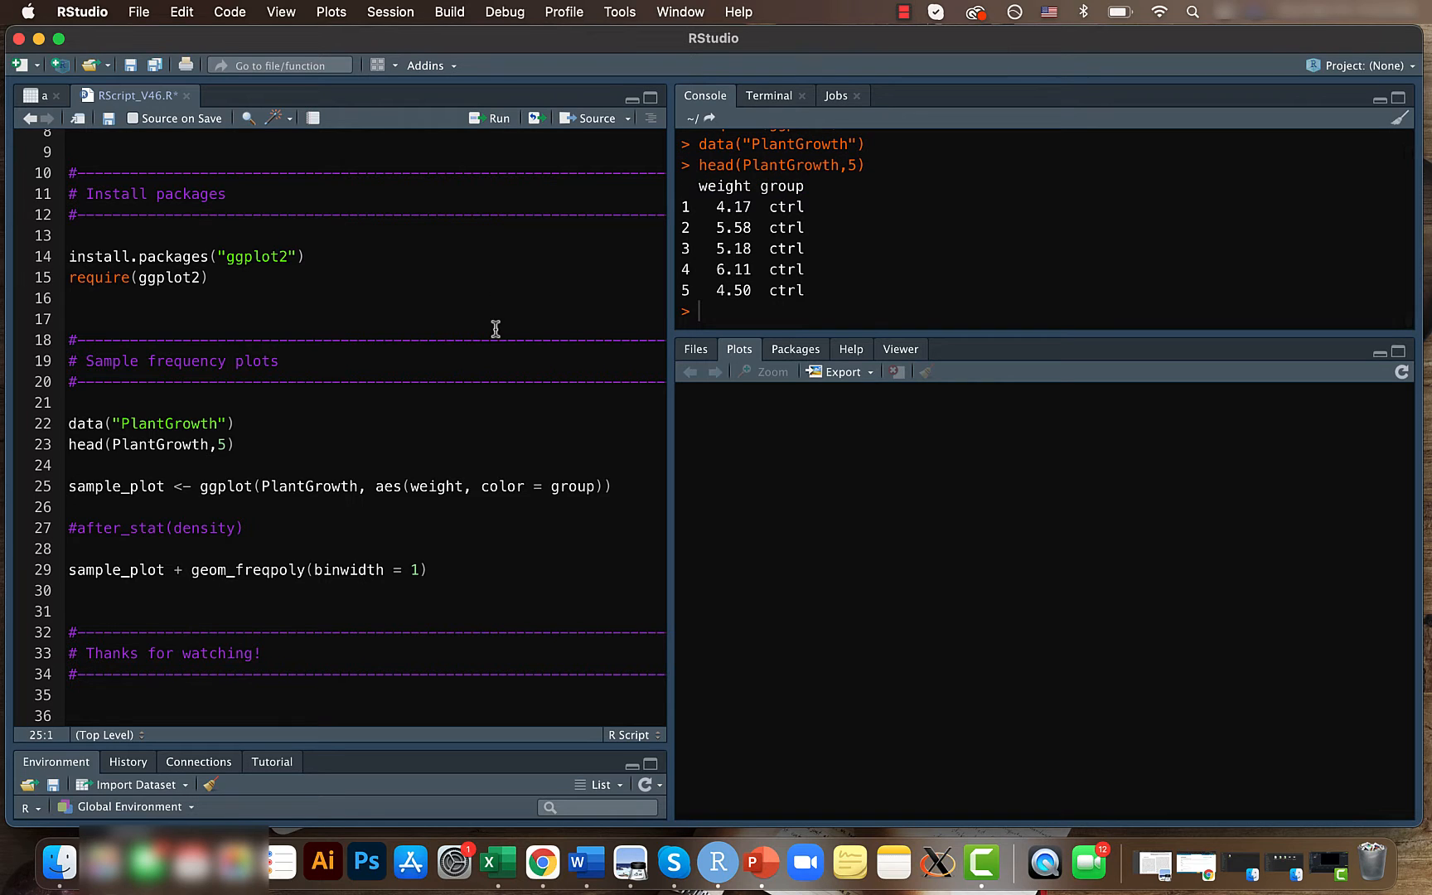
mouse_move(772, 227)
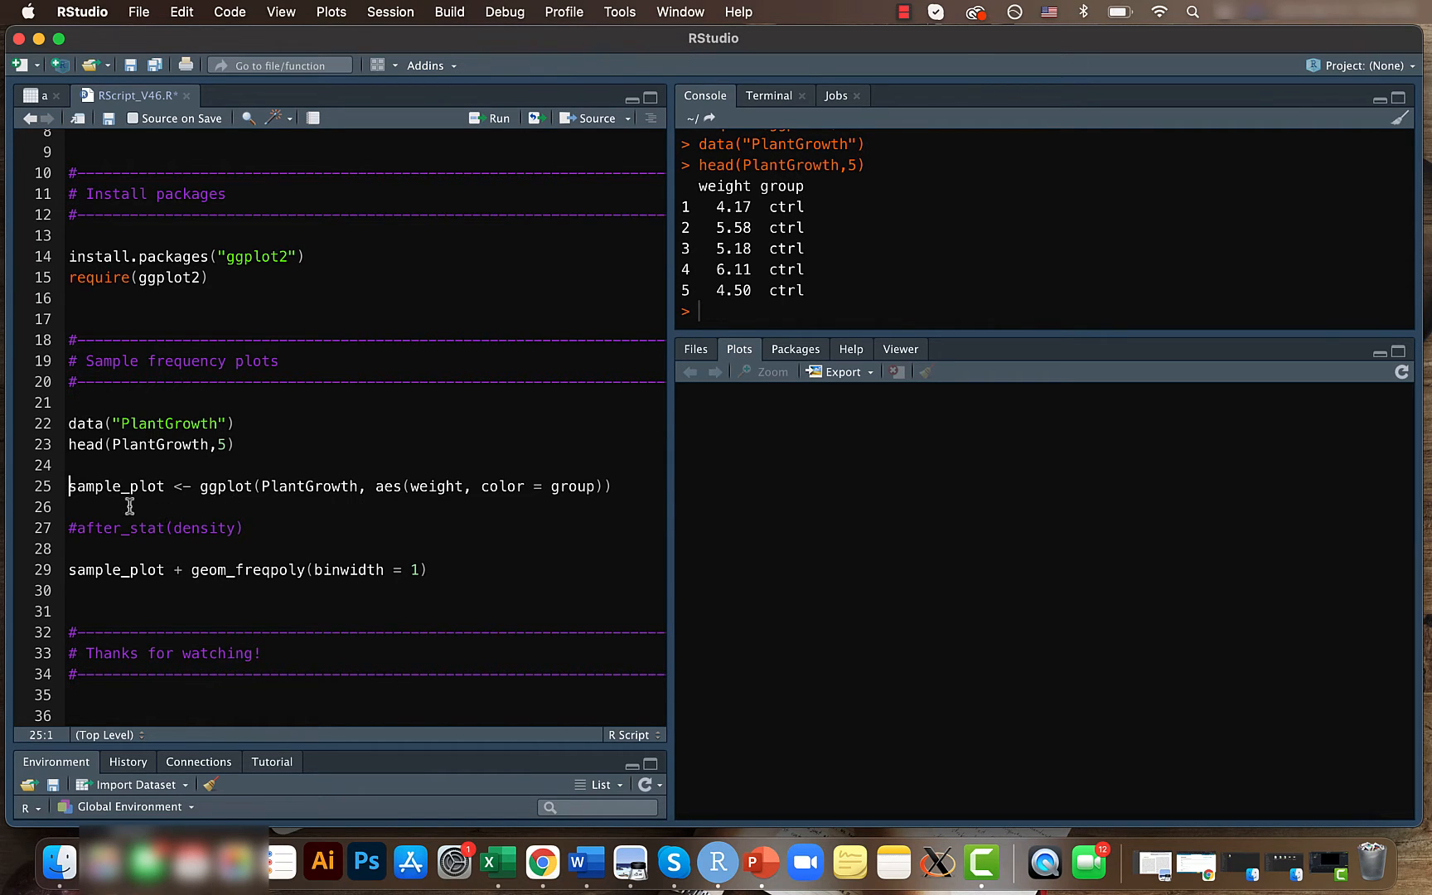
mouse_move(218, 493)
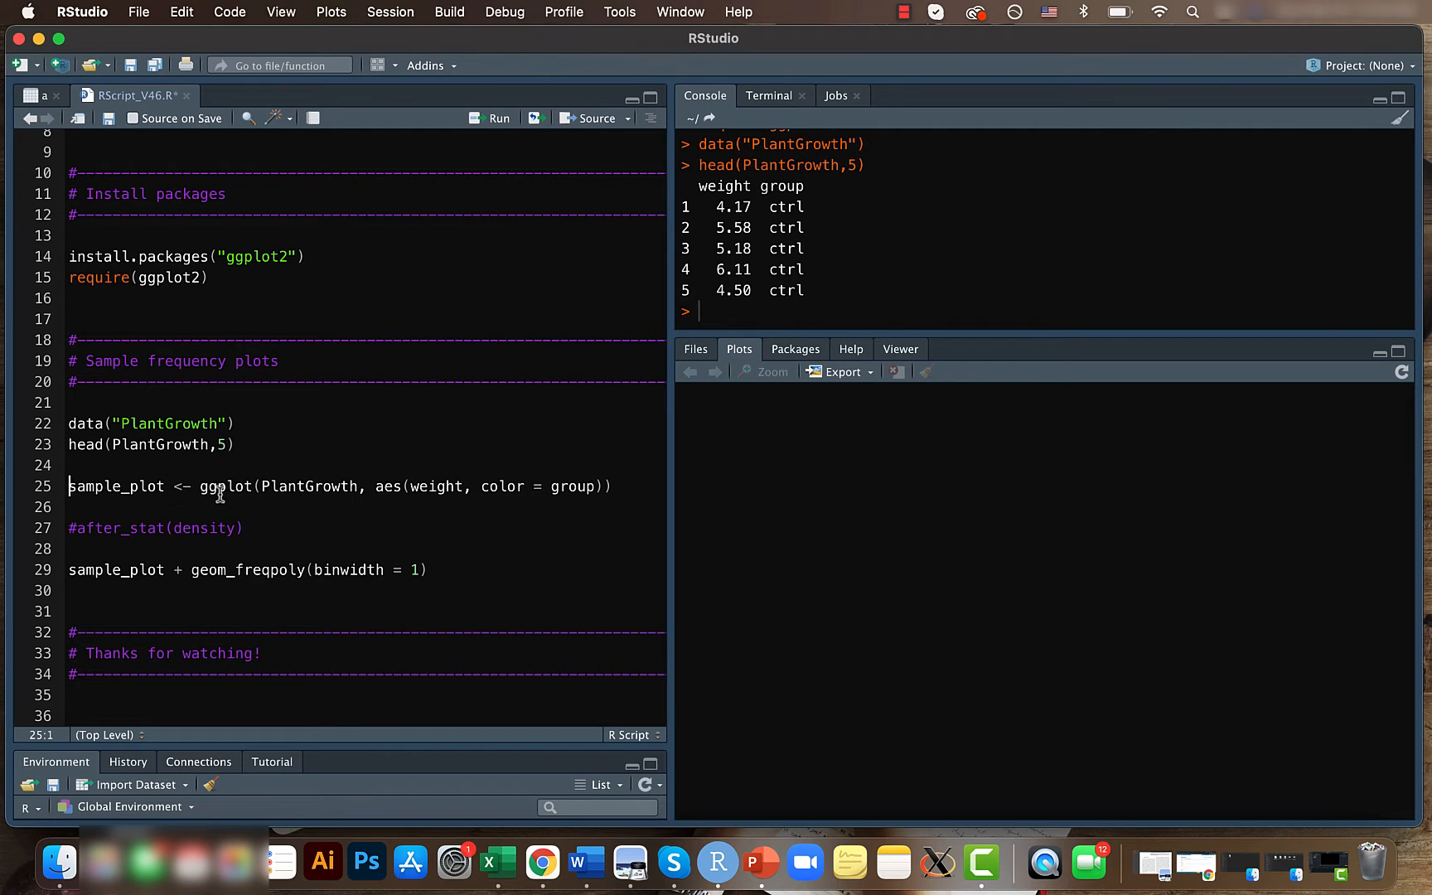
mouse_move(409, 487)
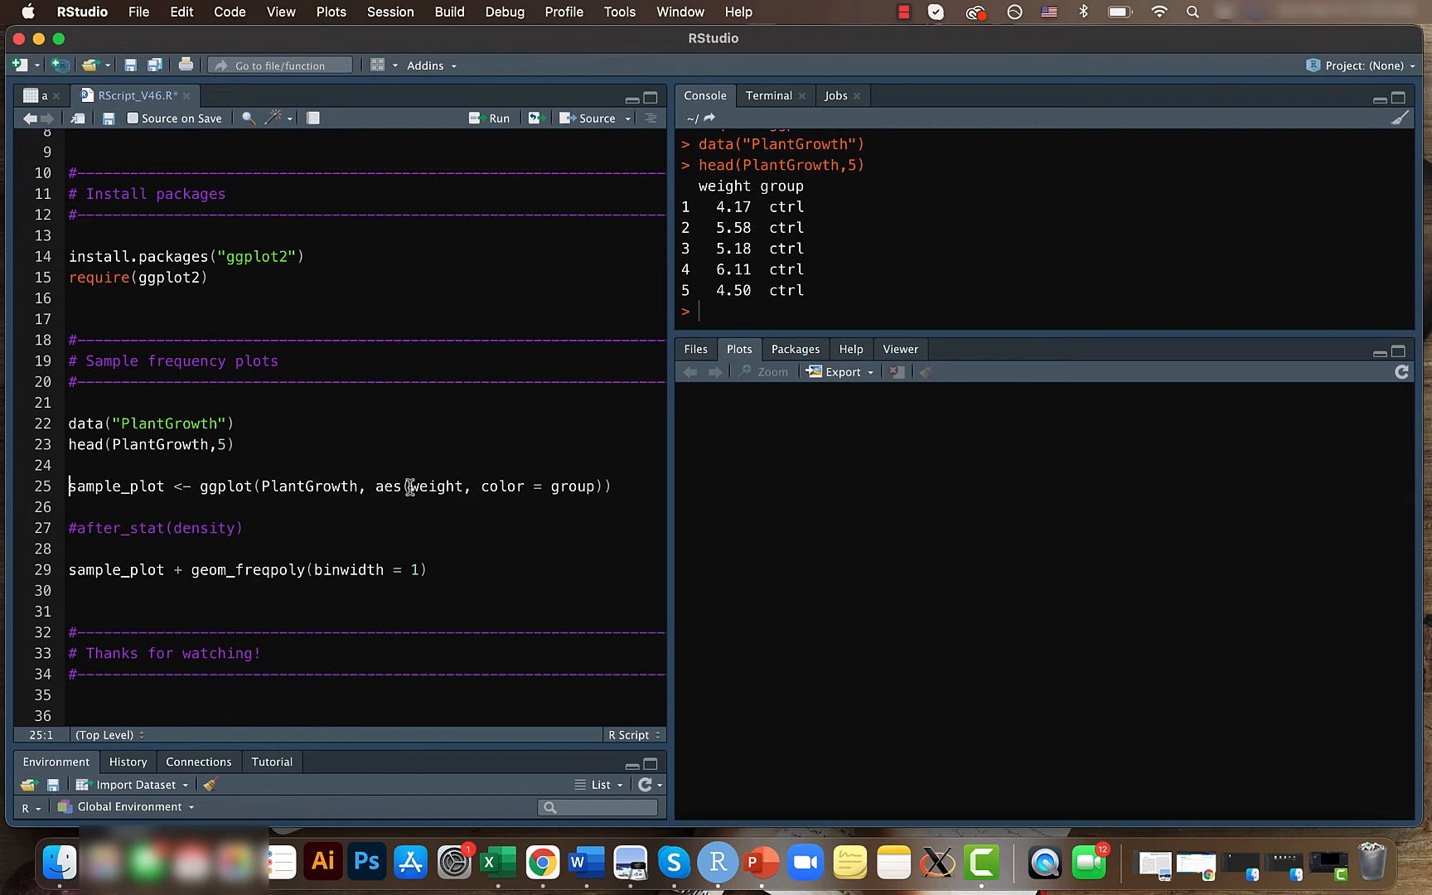
double_click(436, 485)
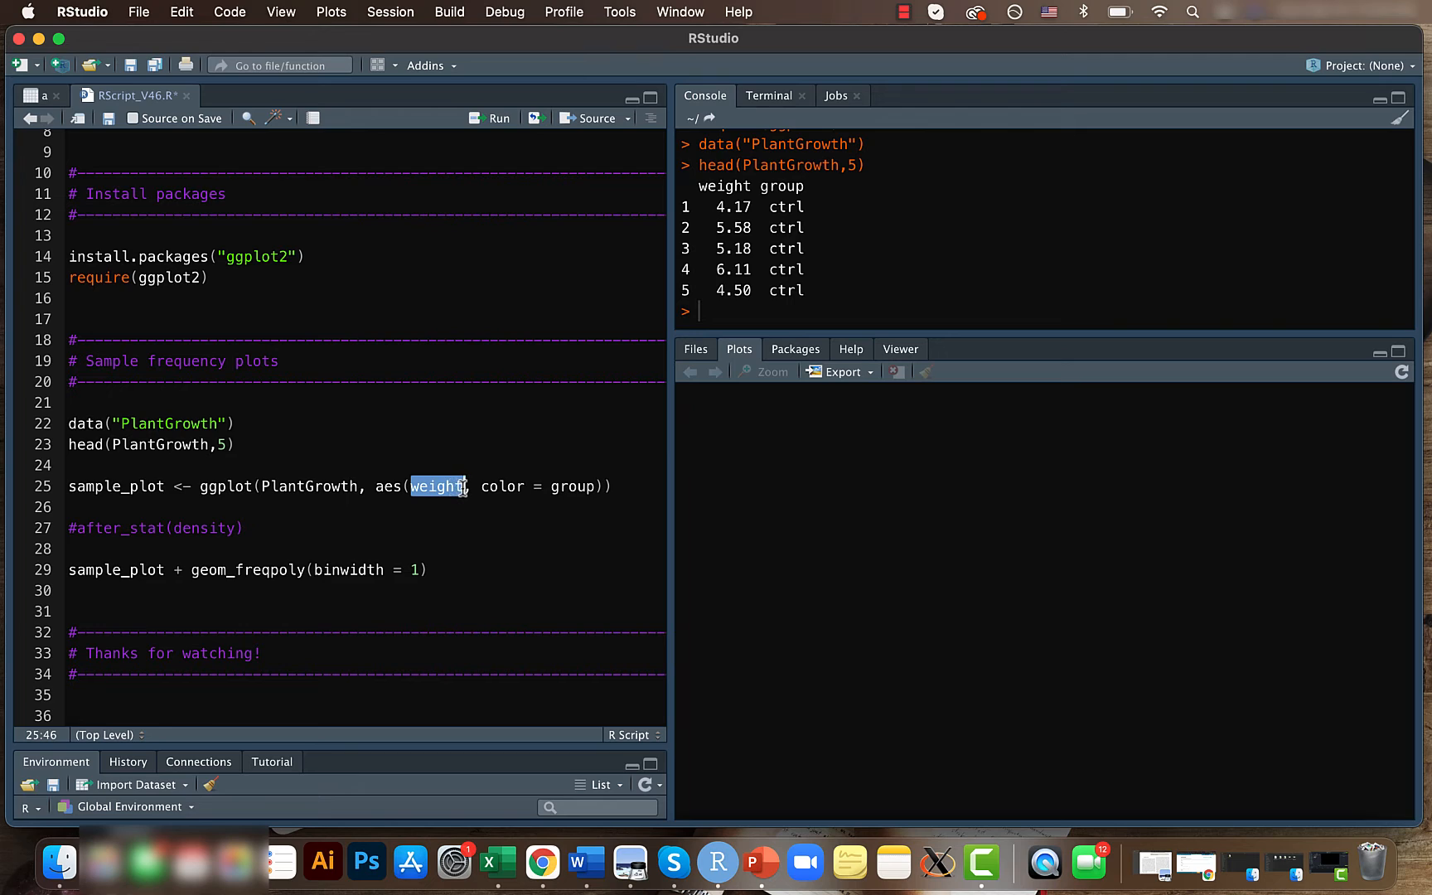
left_click(76, 508)
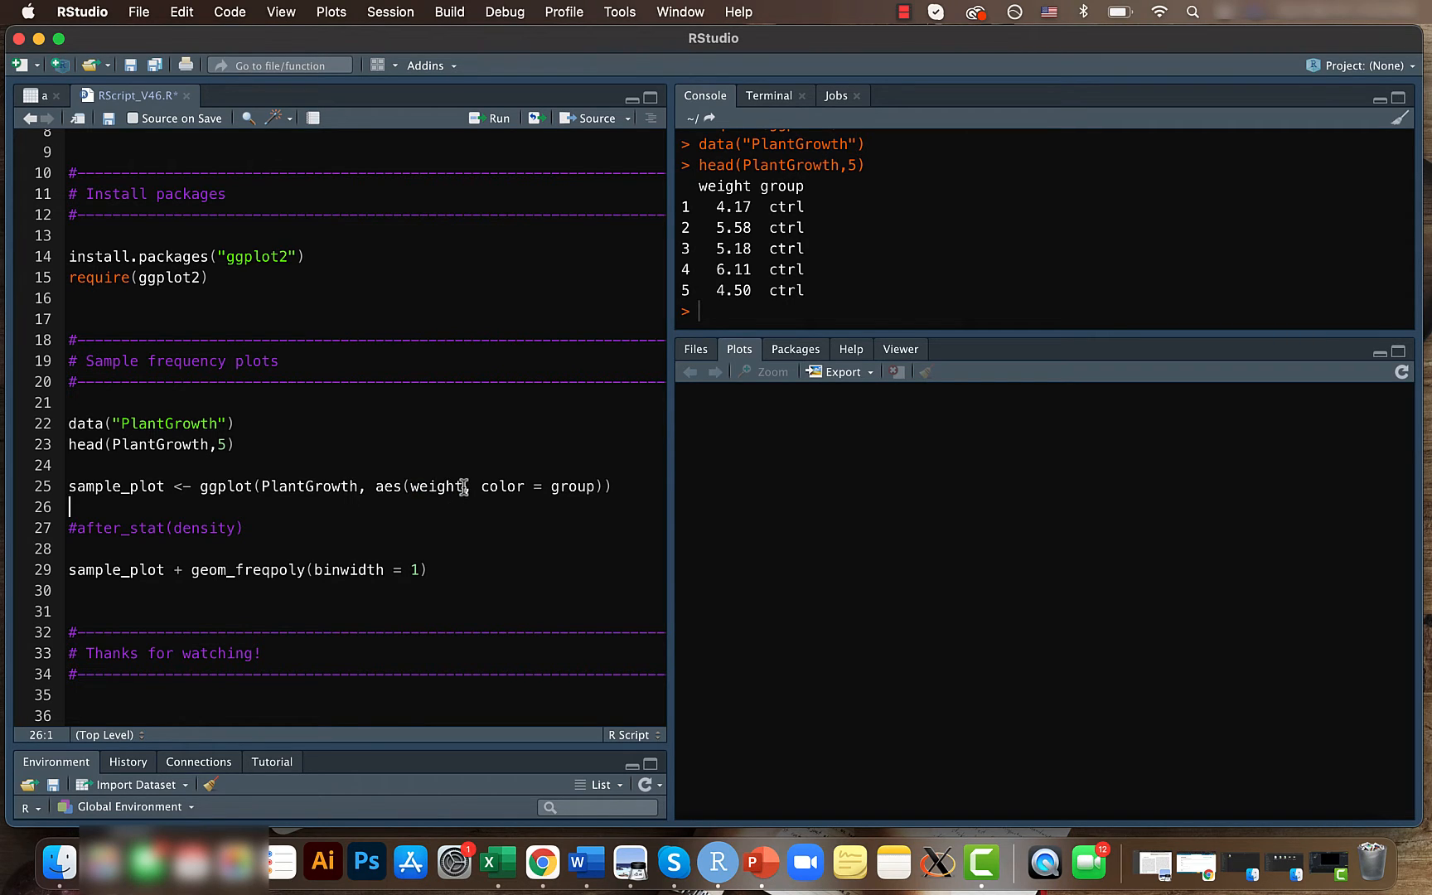
mouse_move(590, 486)
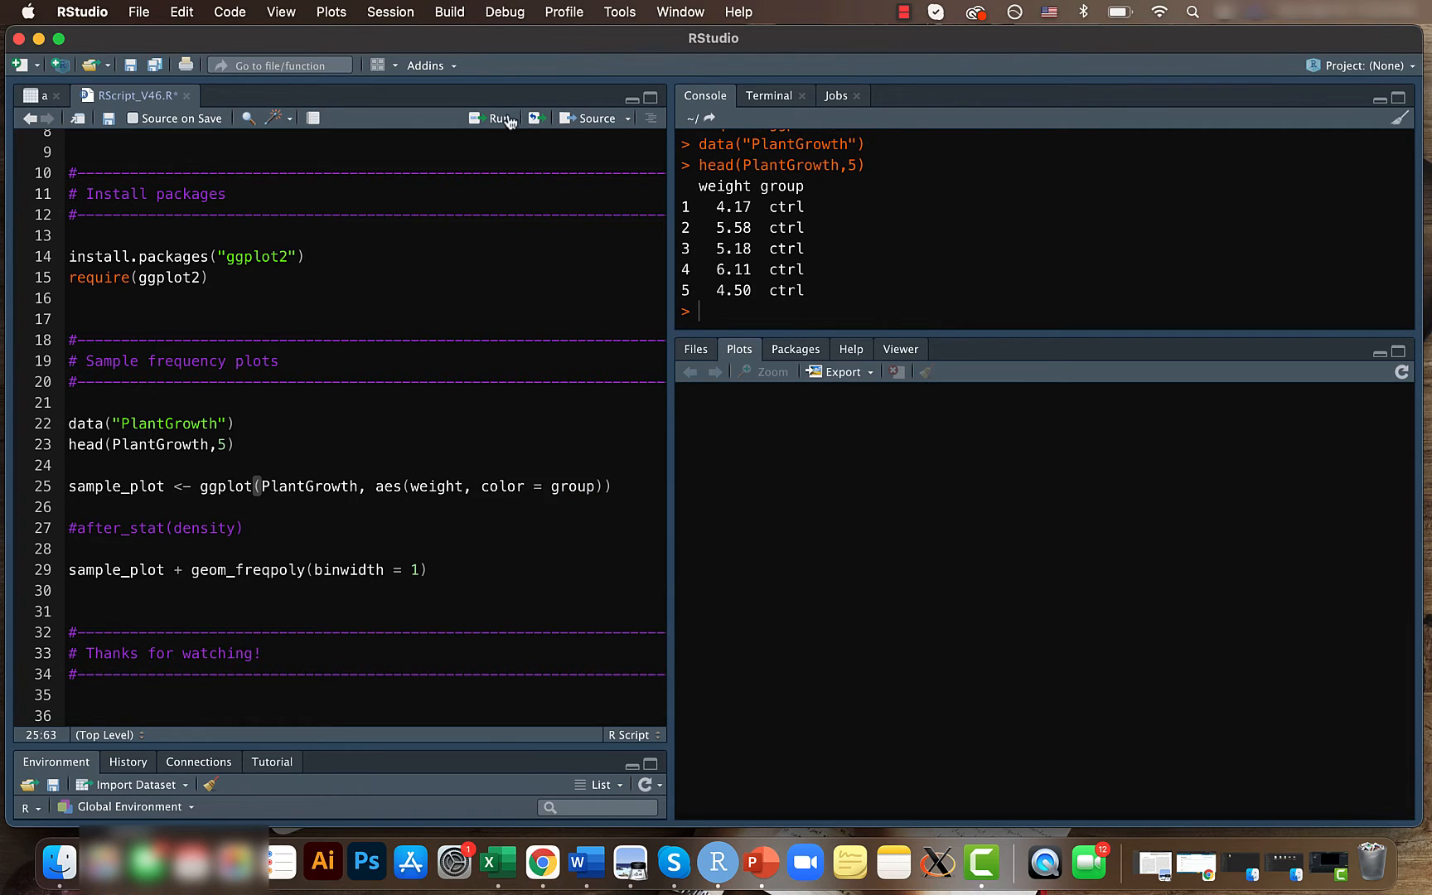
Create sample_plot and draw sample_plot + geom_freqpoly(binwidth = 1) of weight by group
left_click(499, 118)
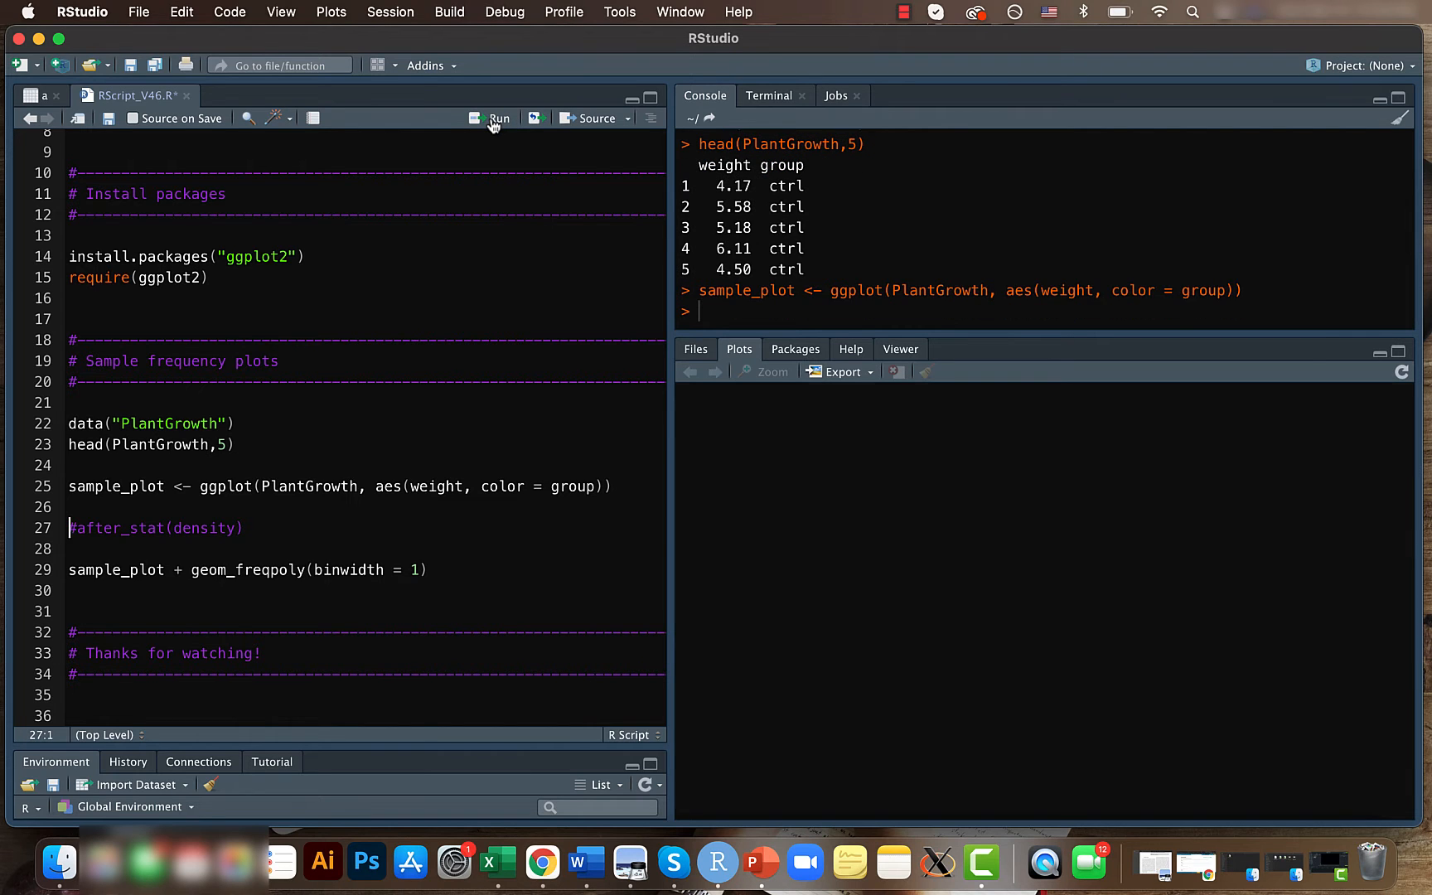
left_click(499, 118)
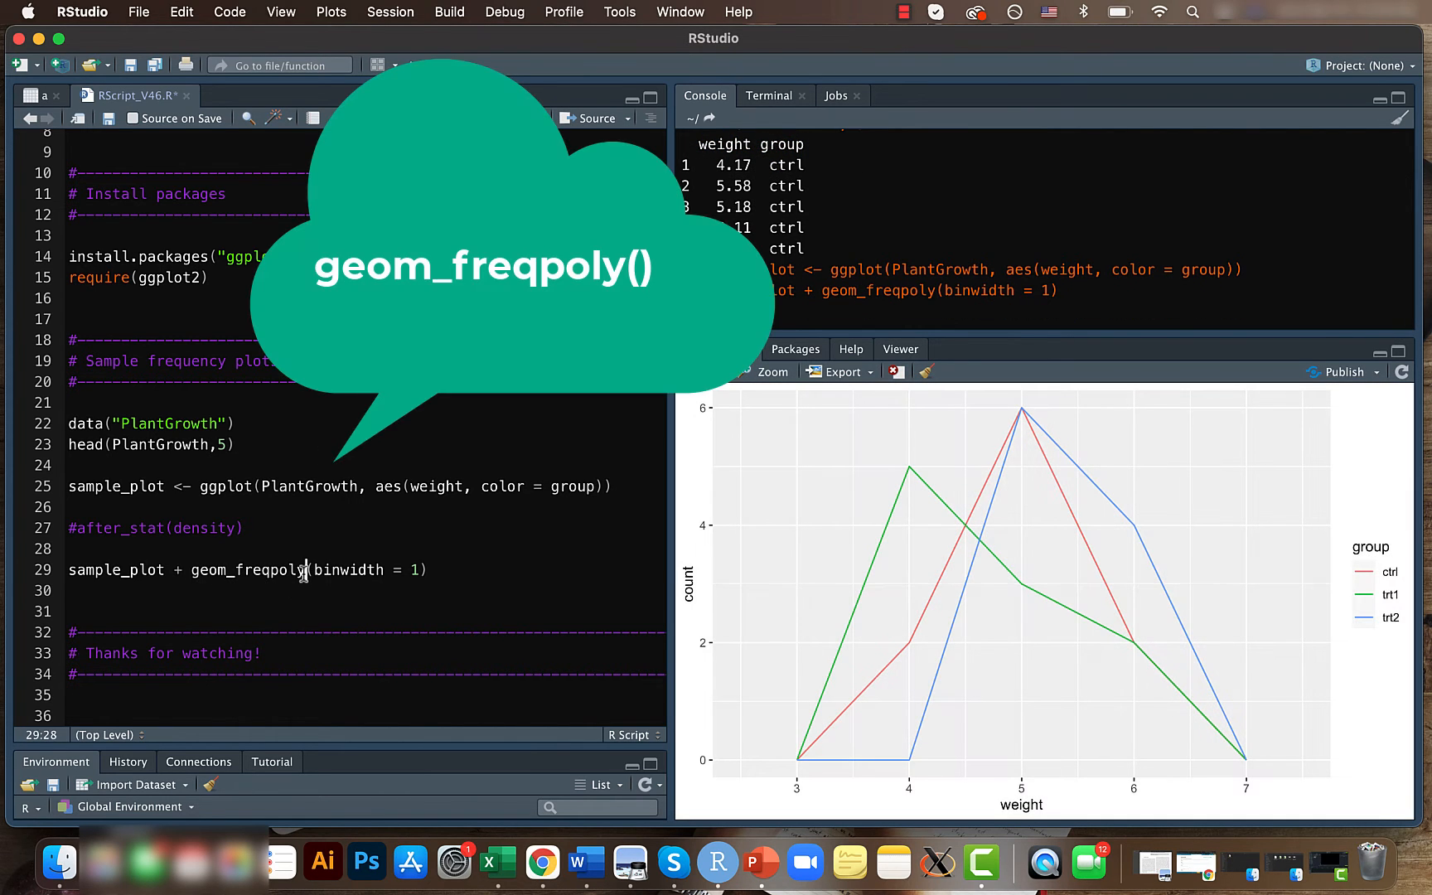
double_click(247, 569)
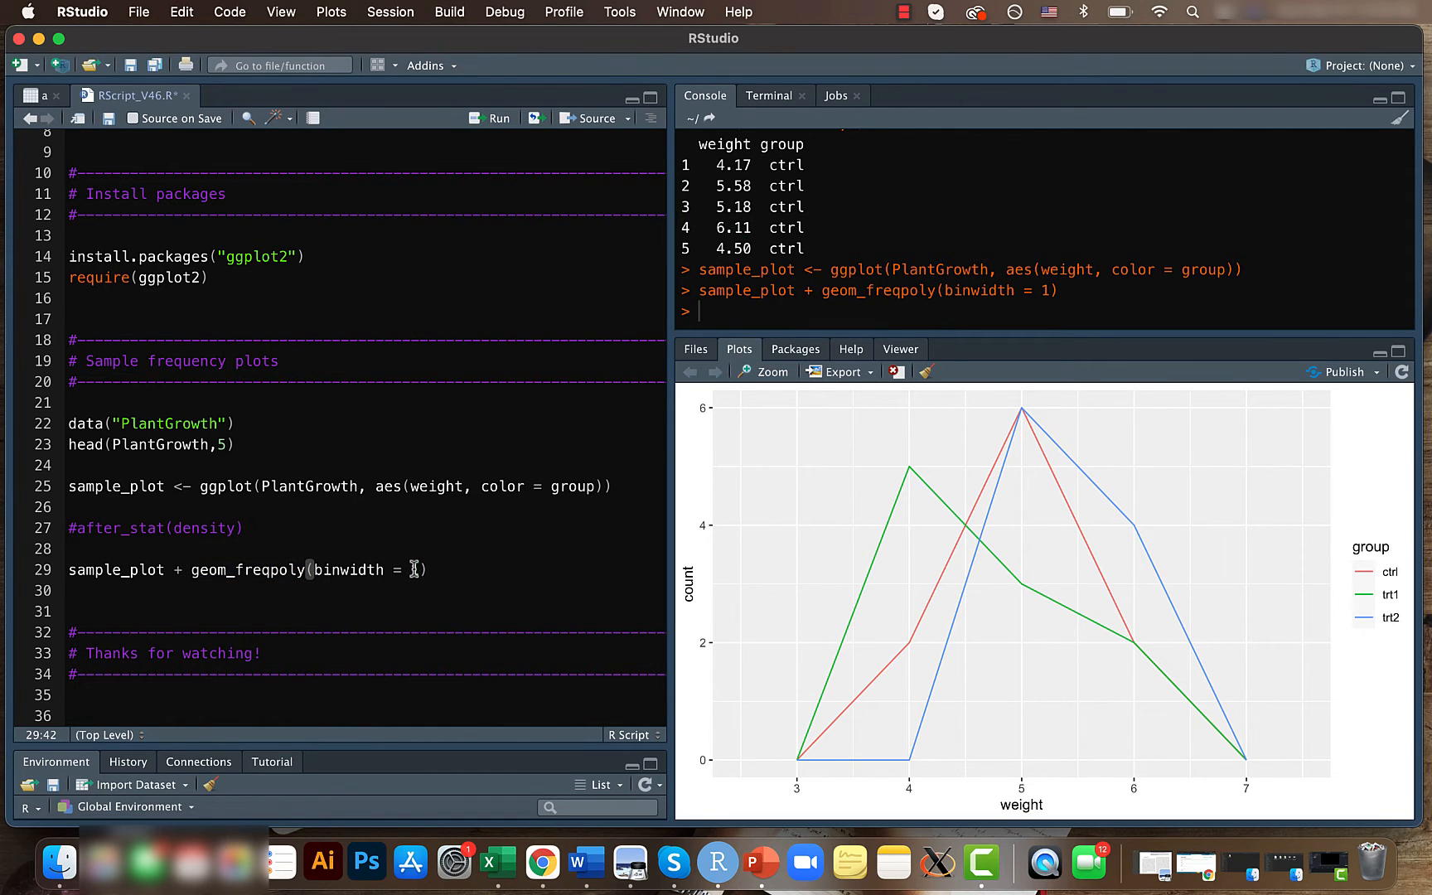
mouse_move(471, 646)
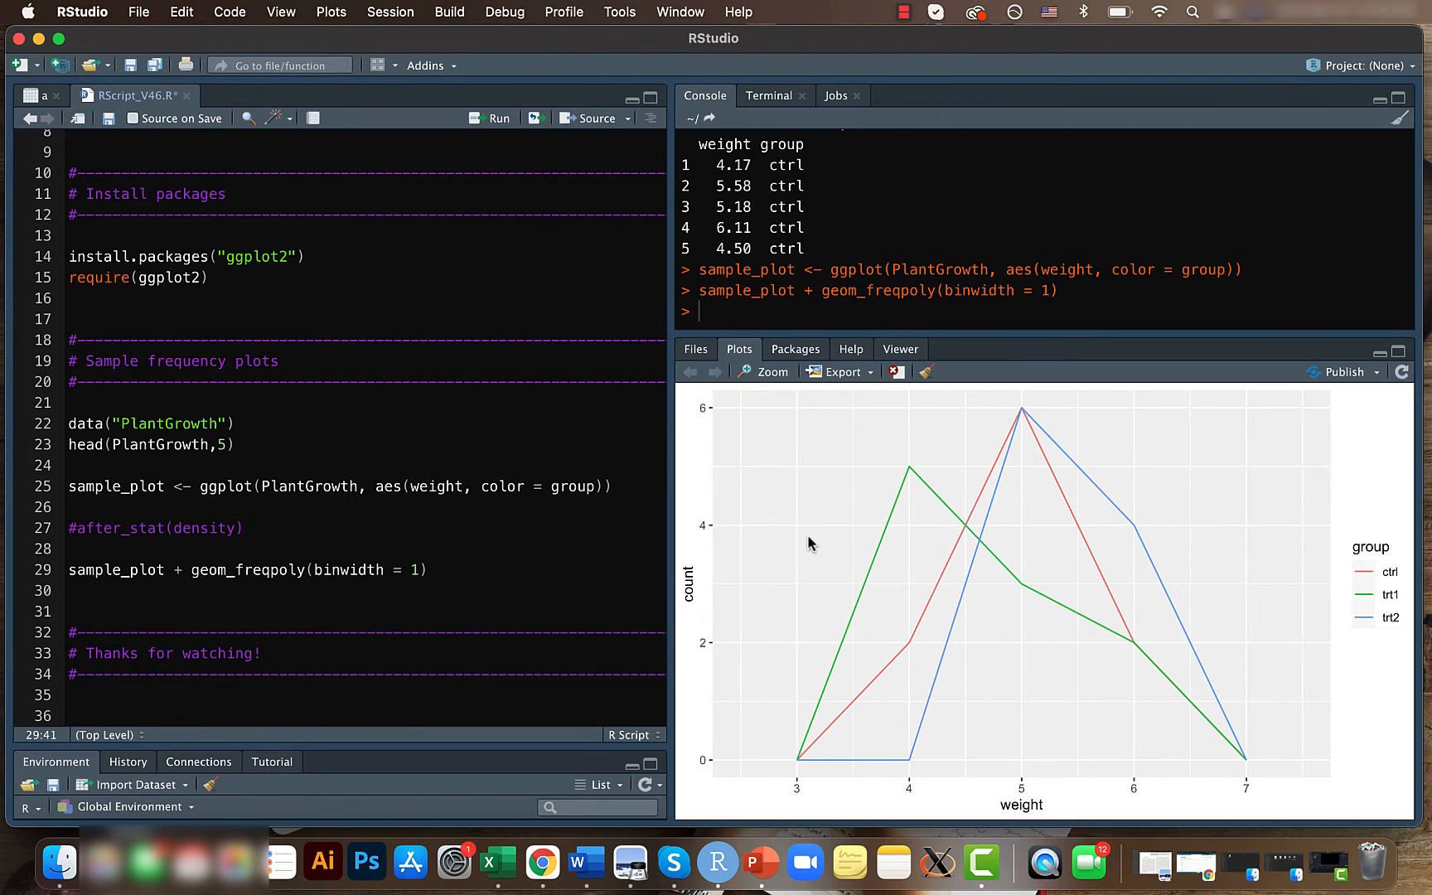
Change geom_freqpoly's binwidth to 2 and redraw the frequency polygon
left_click(419, 569)
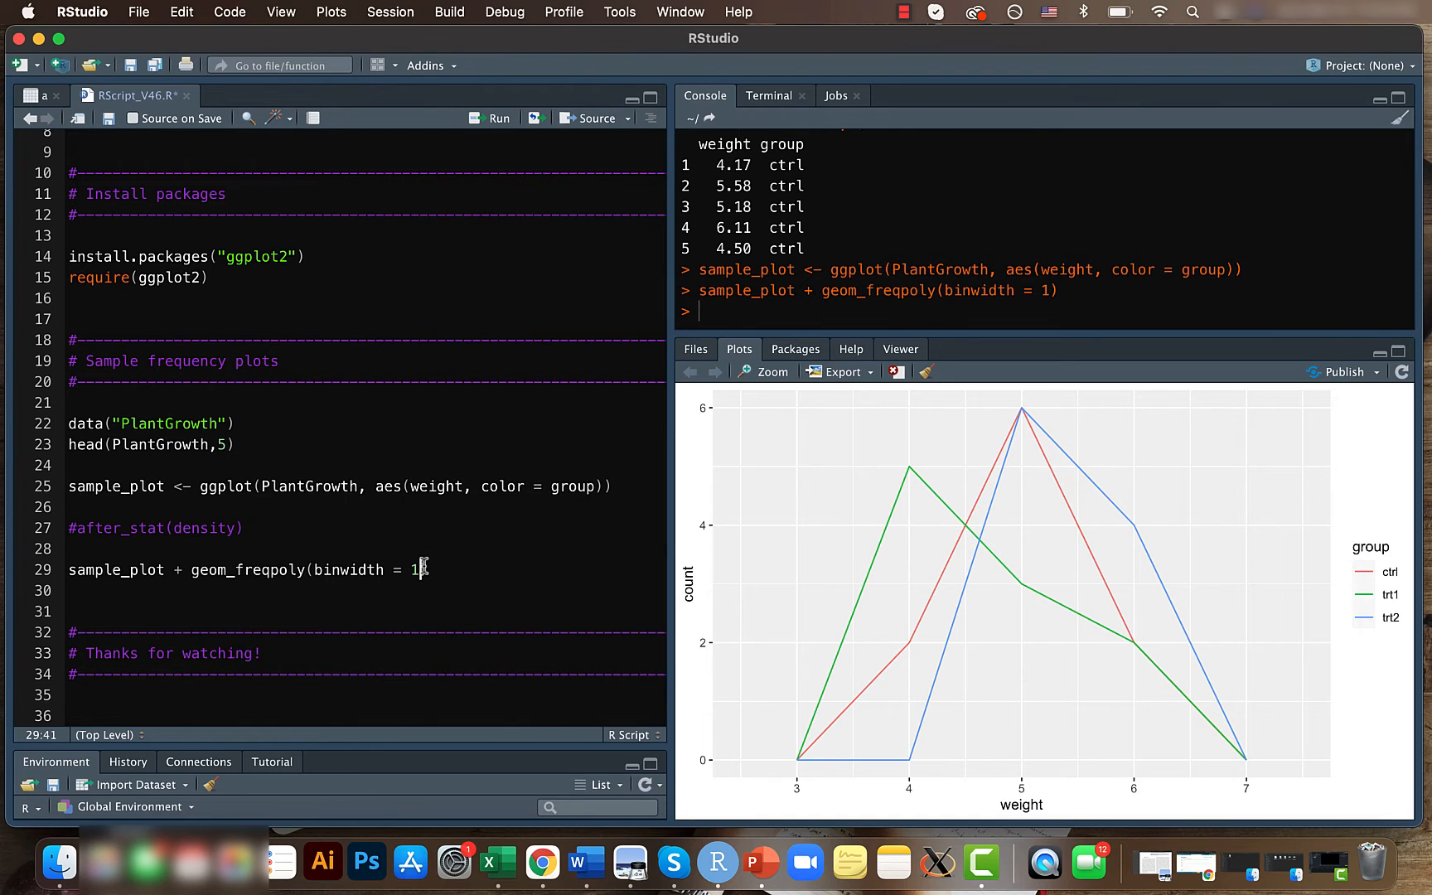
type("2")
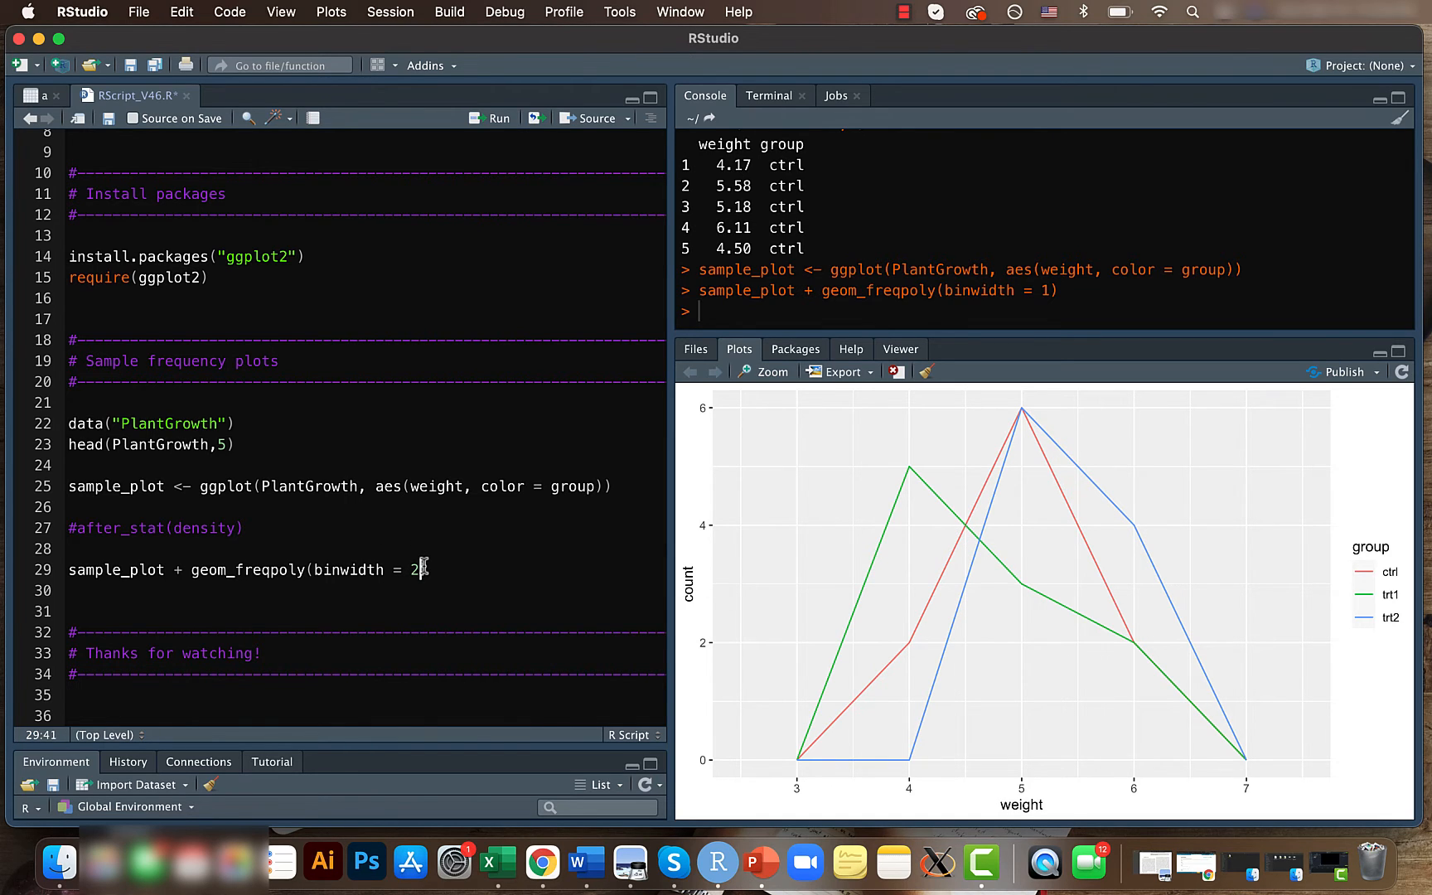
left_click(491, 118)
type("0.5")
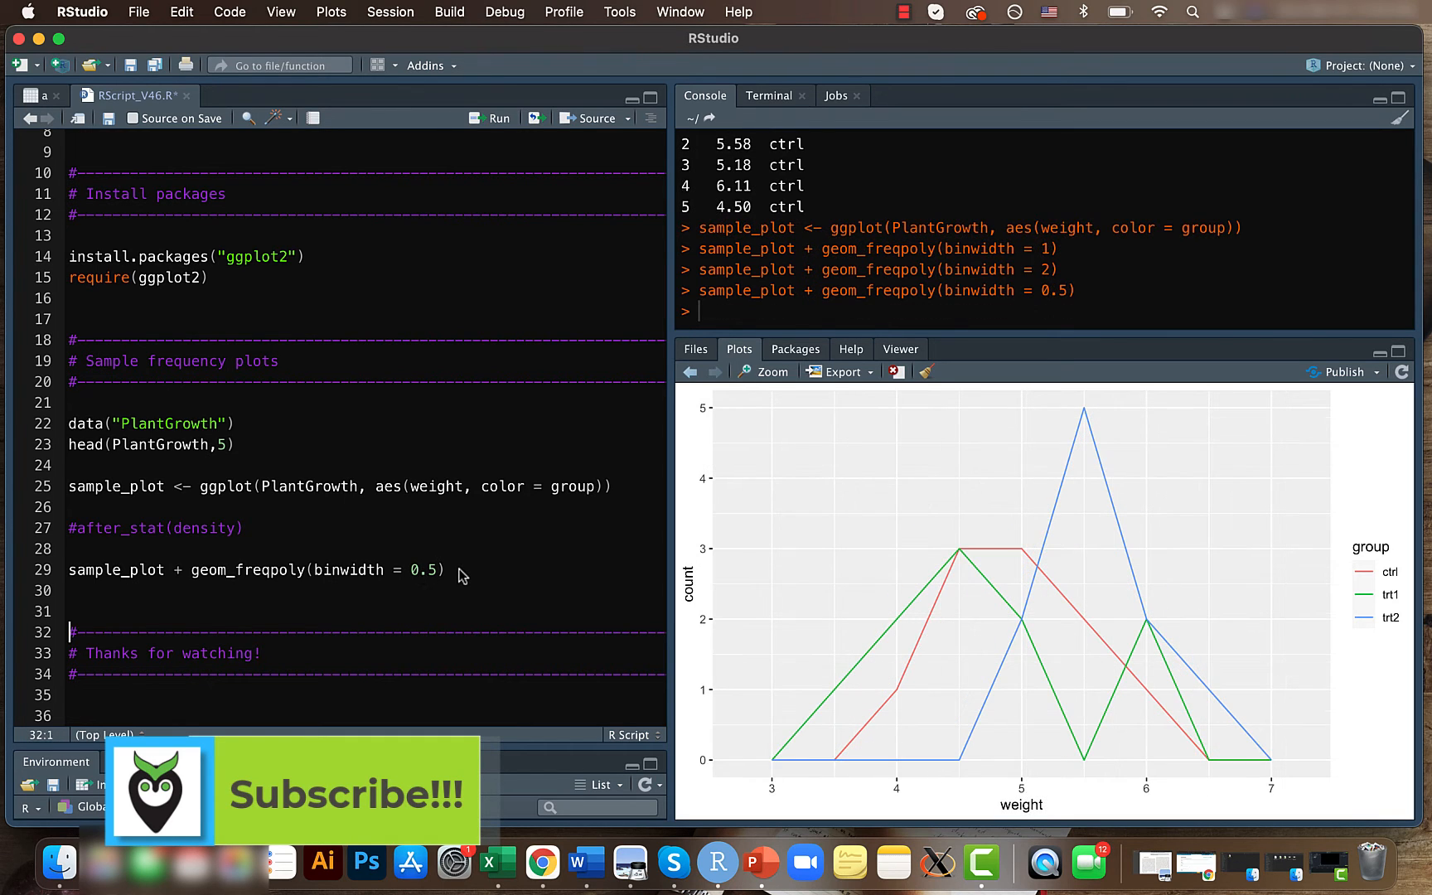
mouse_move(185, 500)
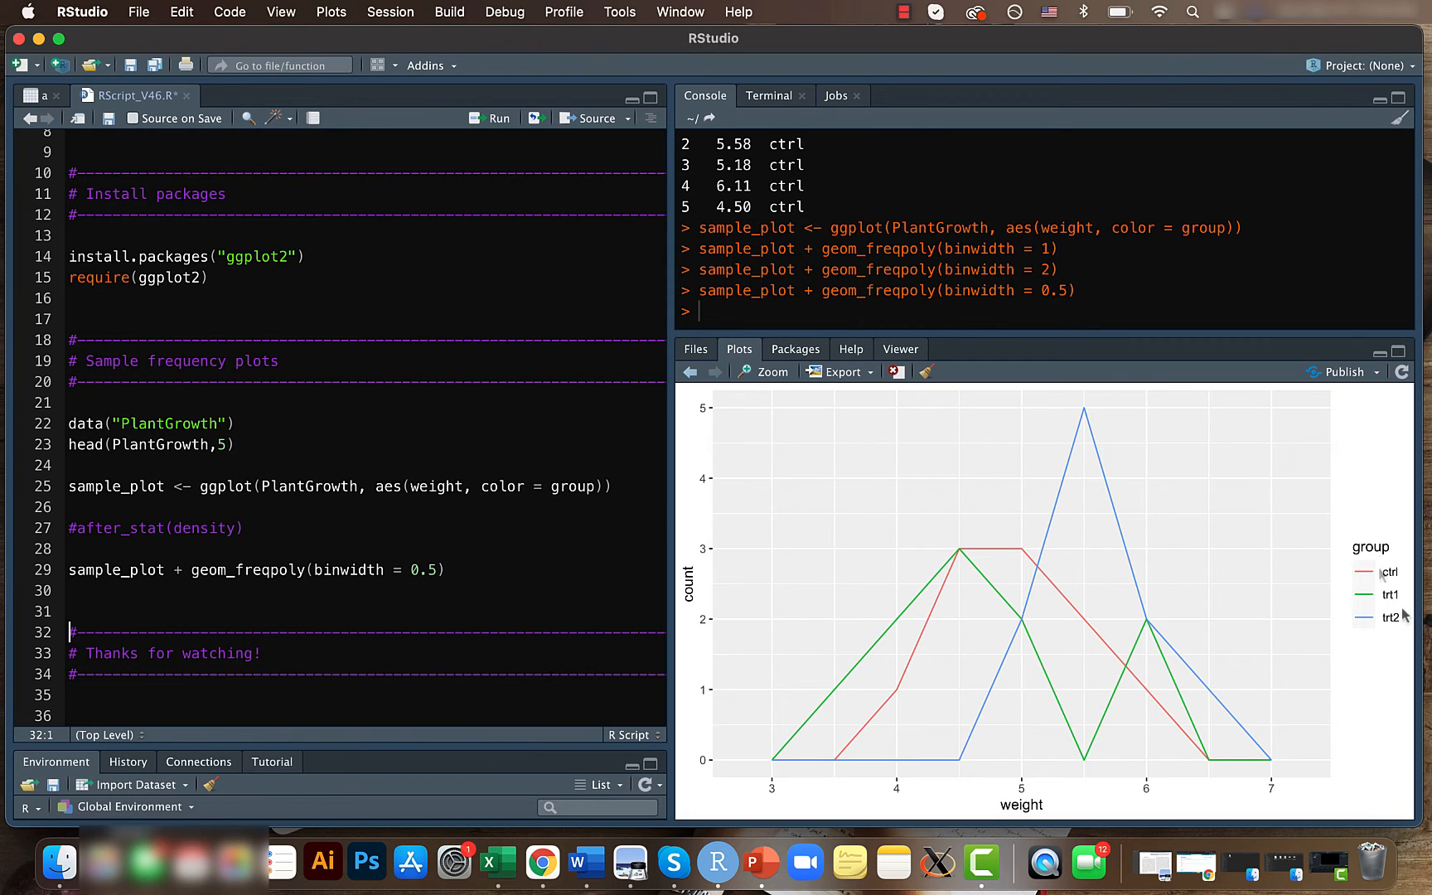
mouse_move(1393, 576)
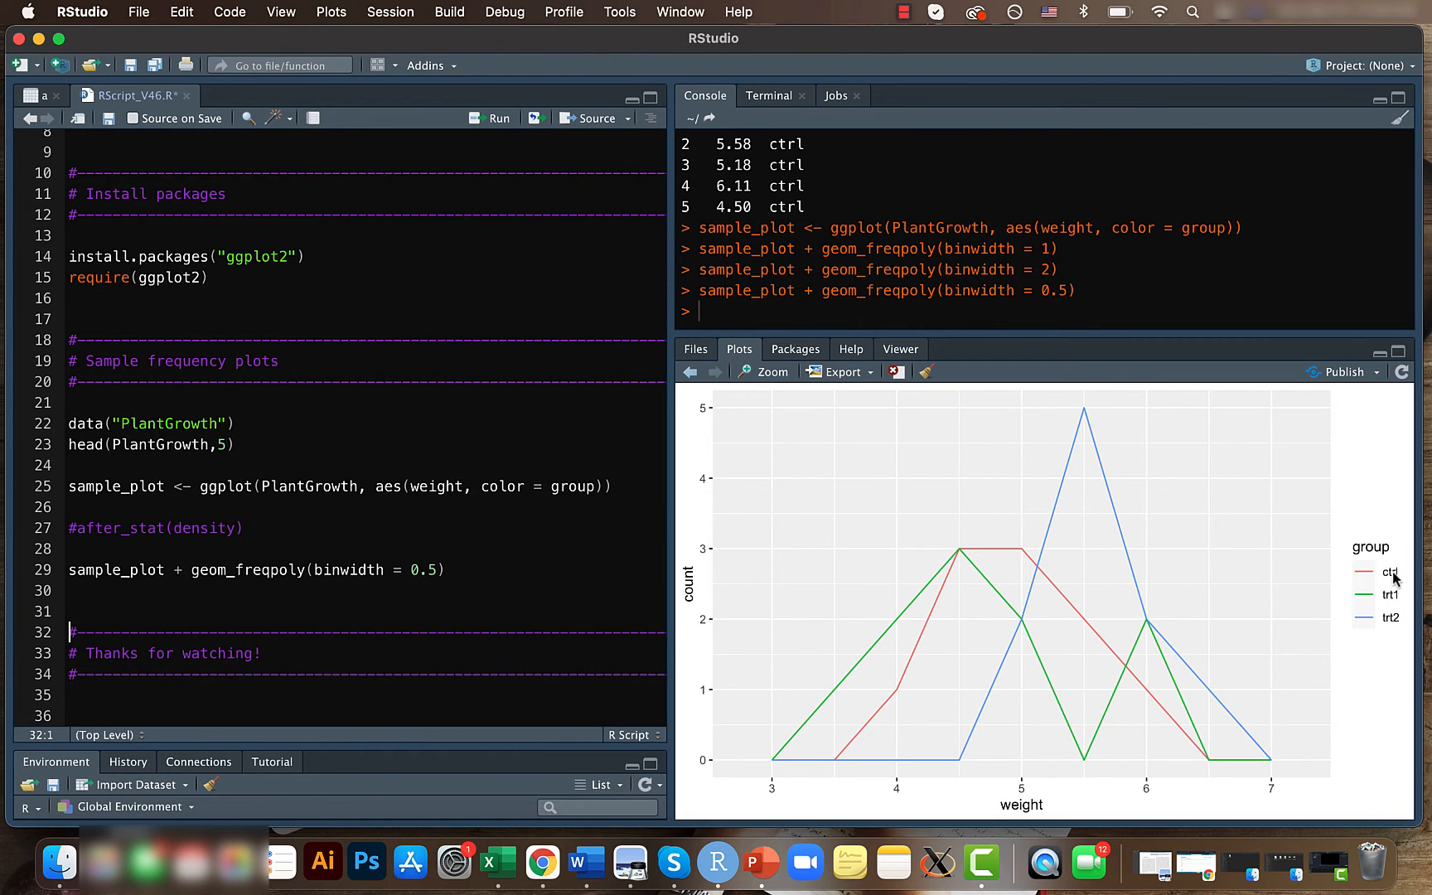
mouse_move(1395, 624)
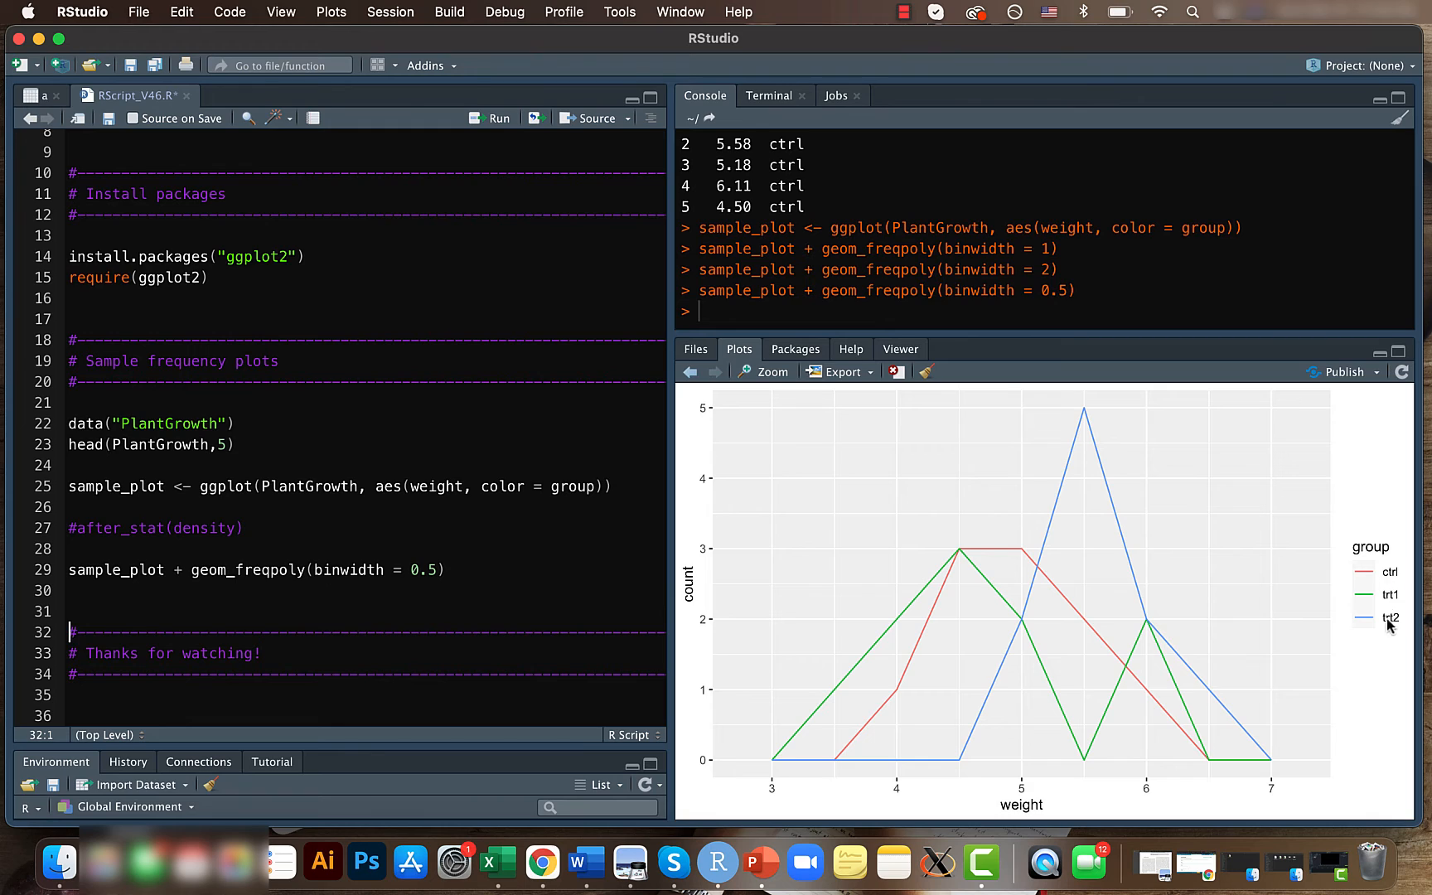
mouse_move(912, 562)
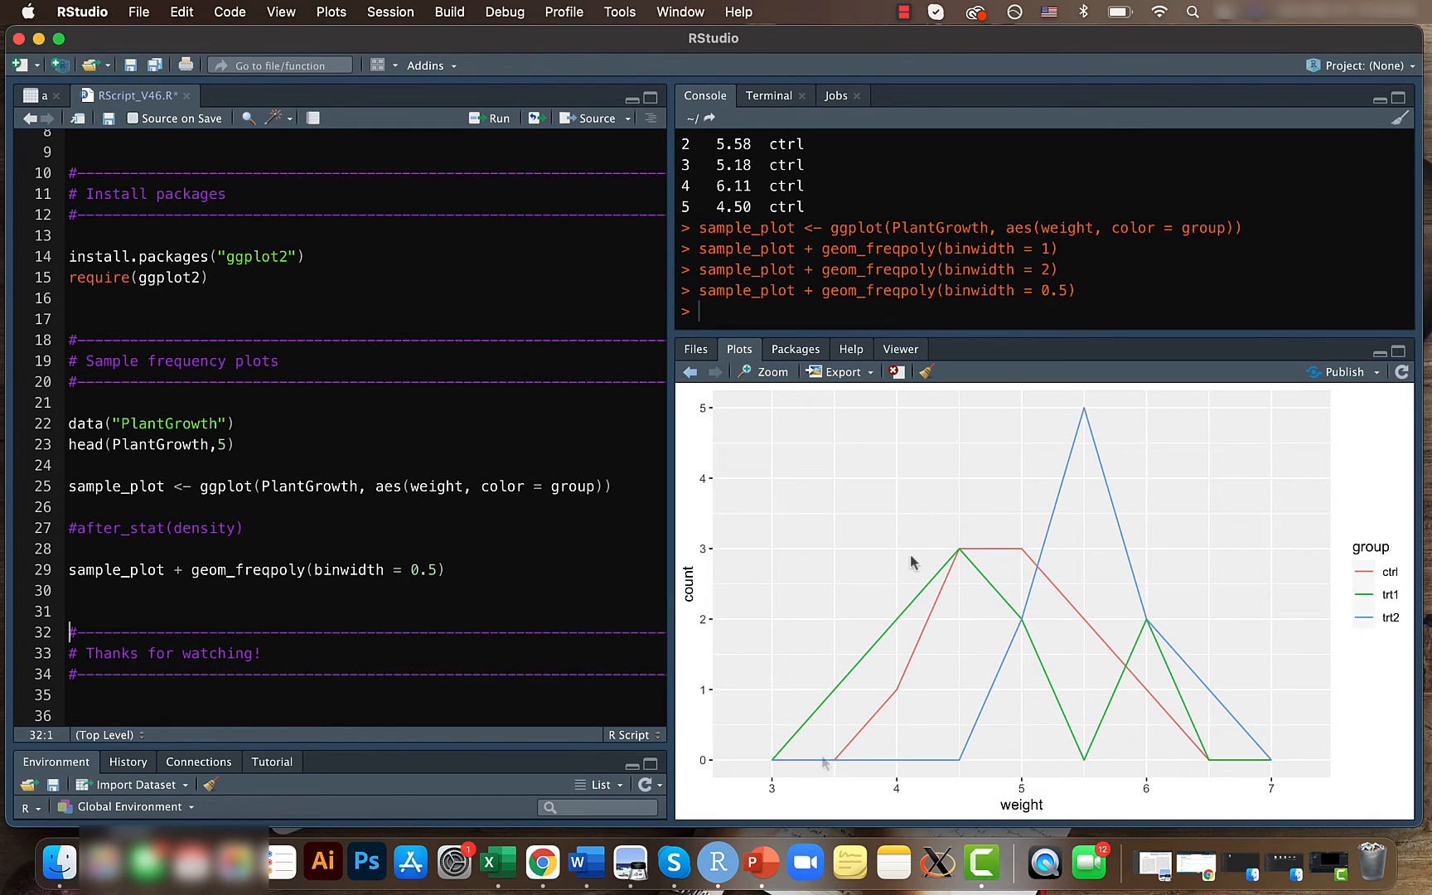
mouse_move(527, 633)
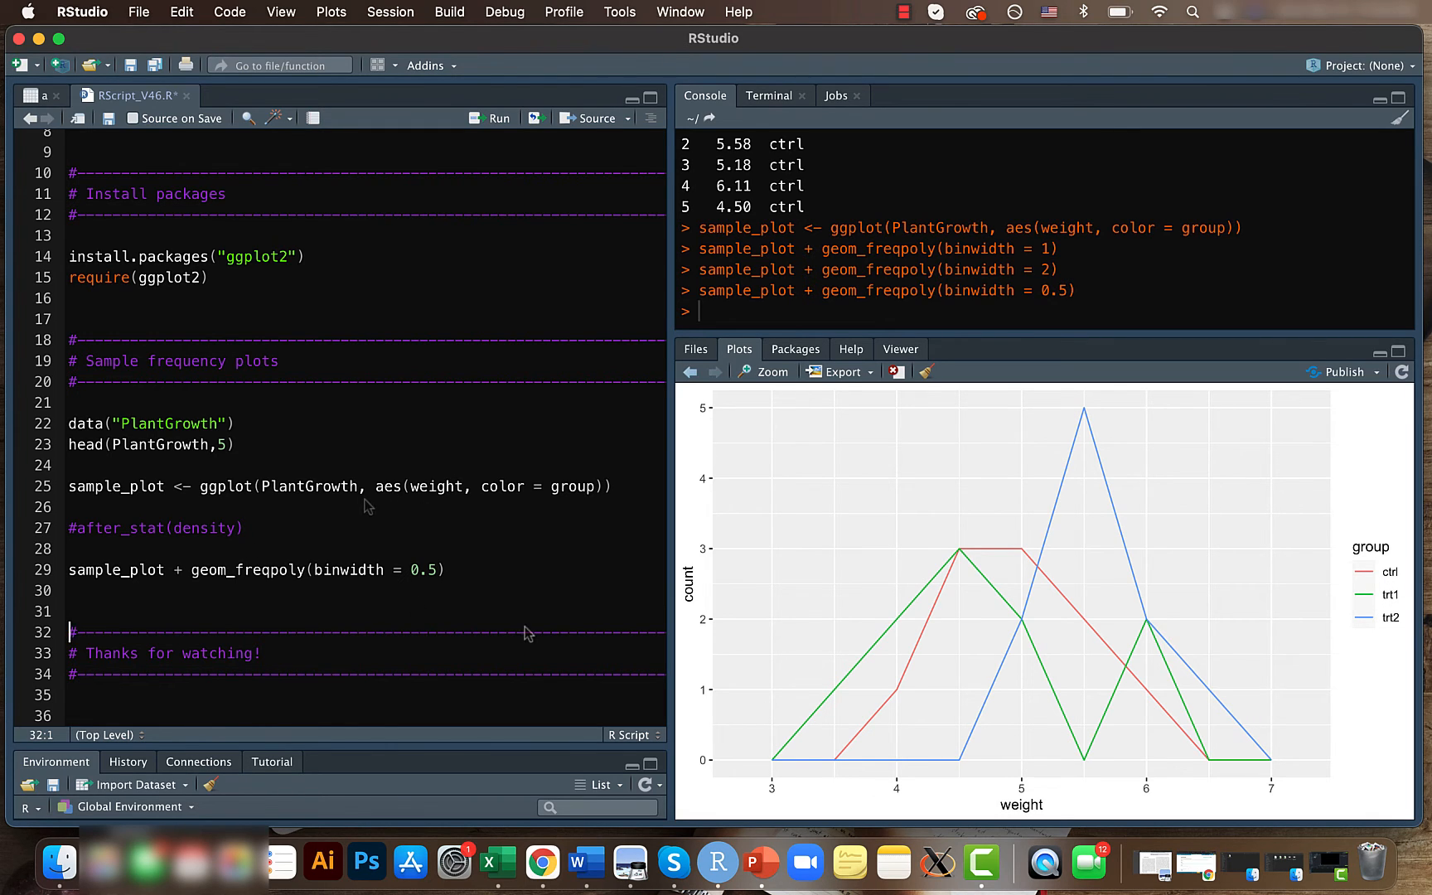
mouse_move(642, 617)
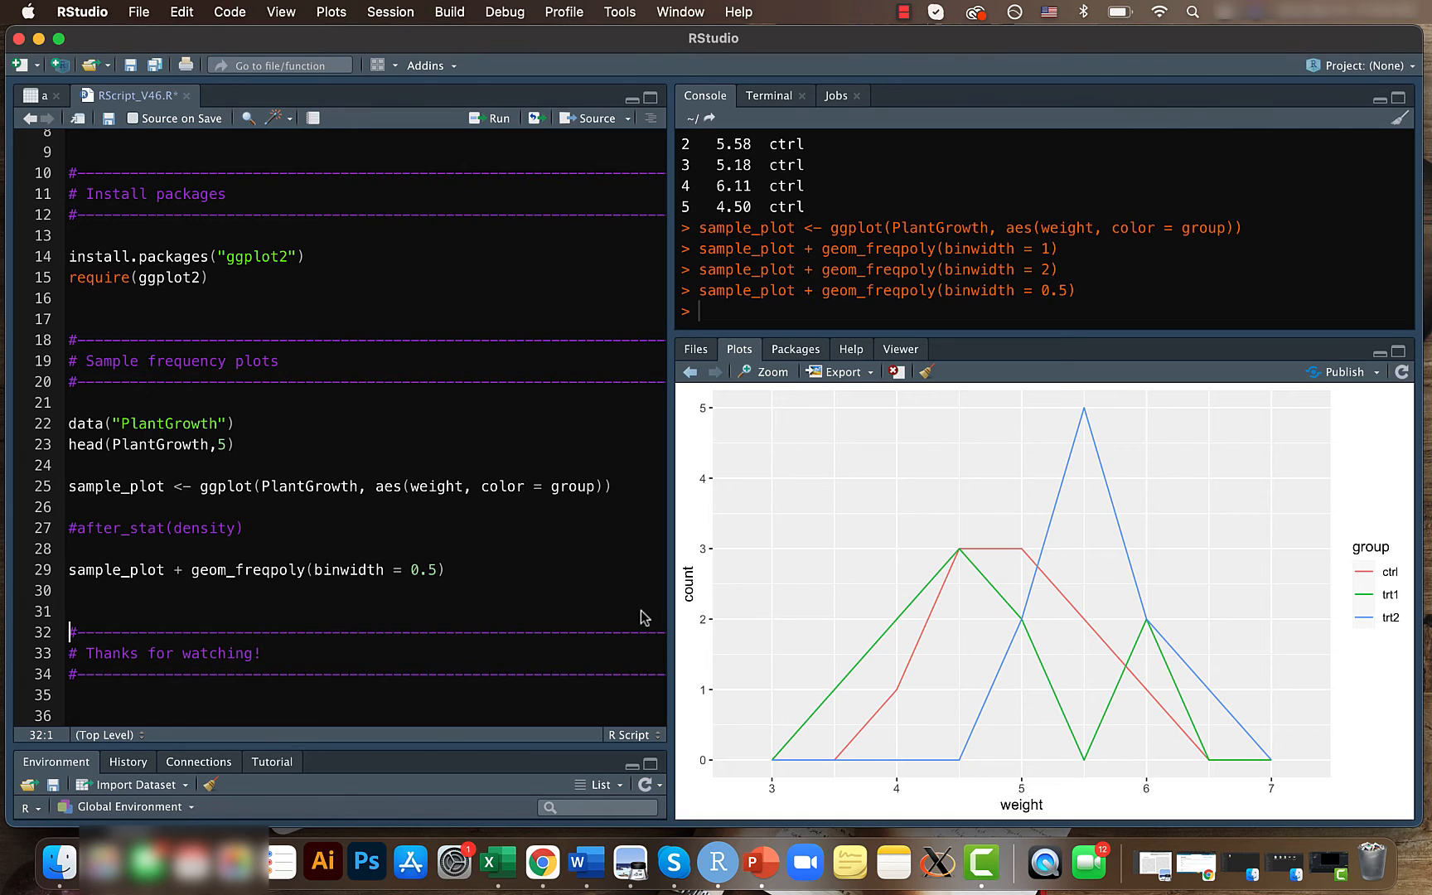
mouse_move(498, 495)
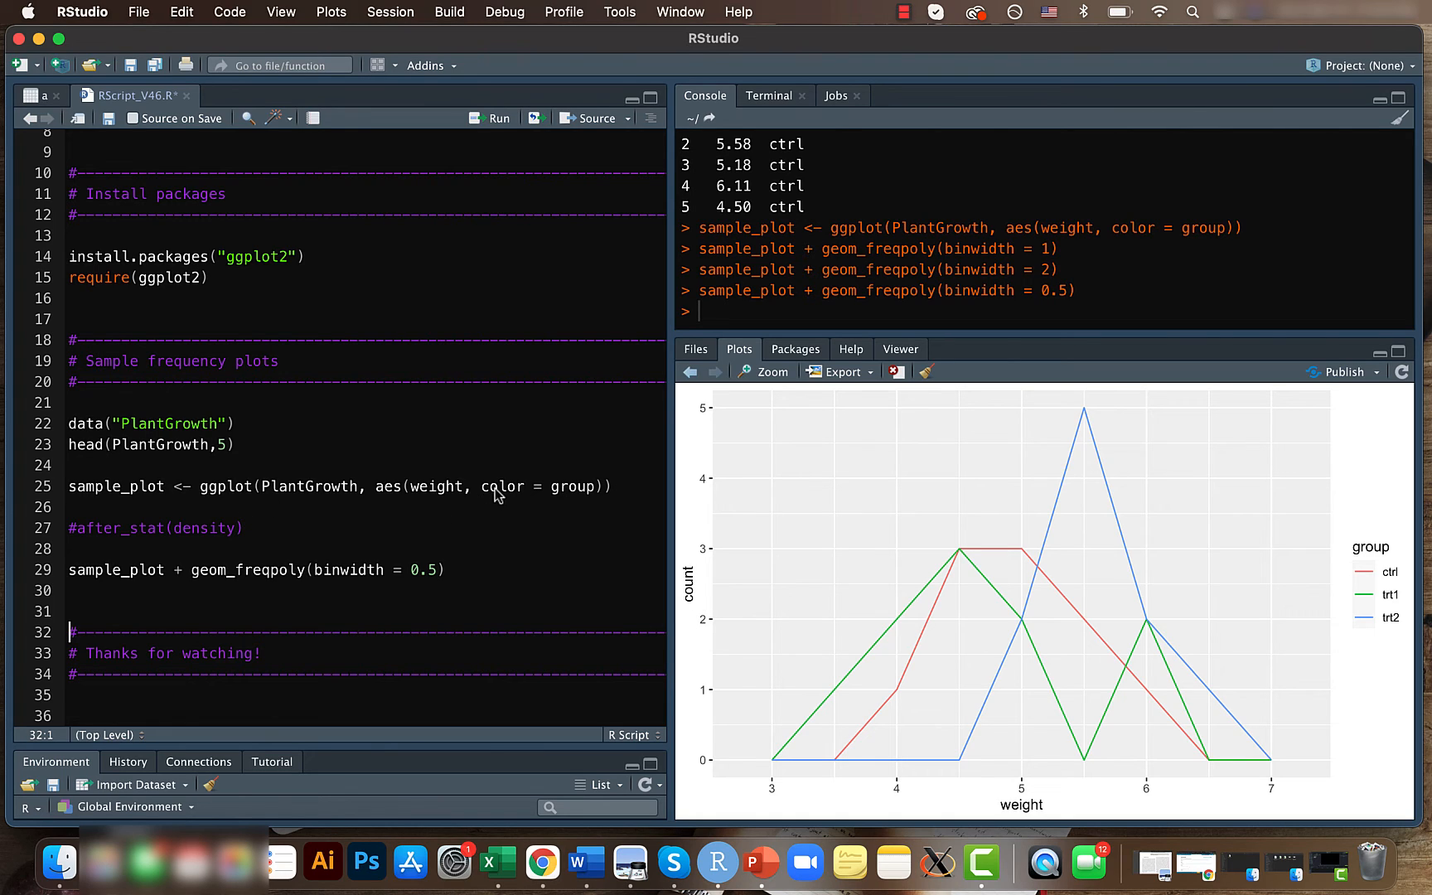
Copy after_stat(density) from the comment into the aes() call on line 25
double_click(182, 528)
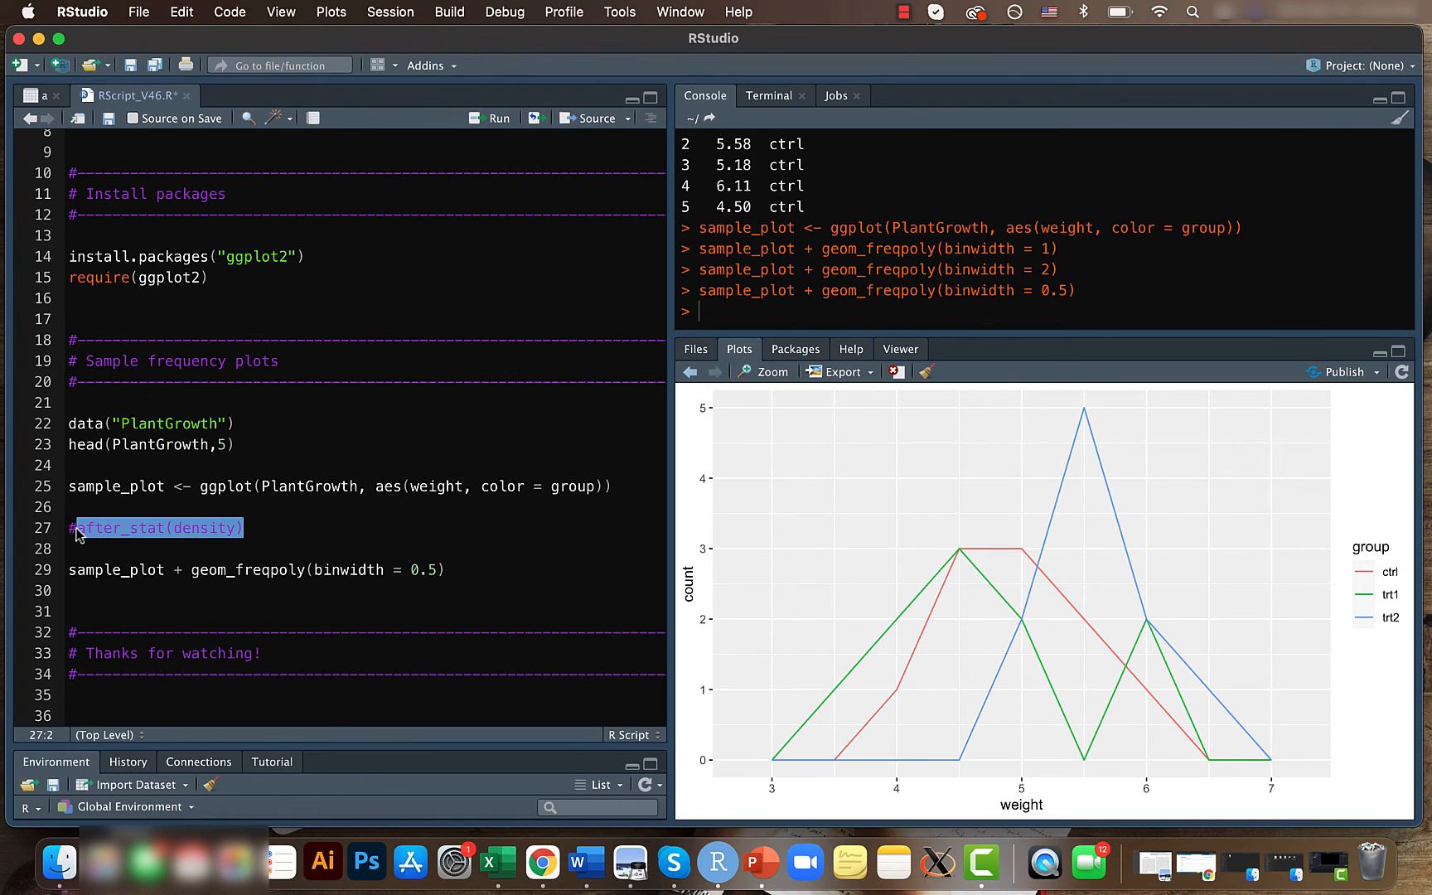
left_click(484, 485)
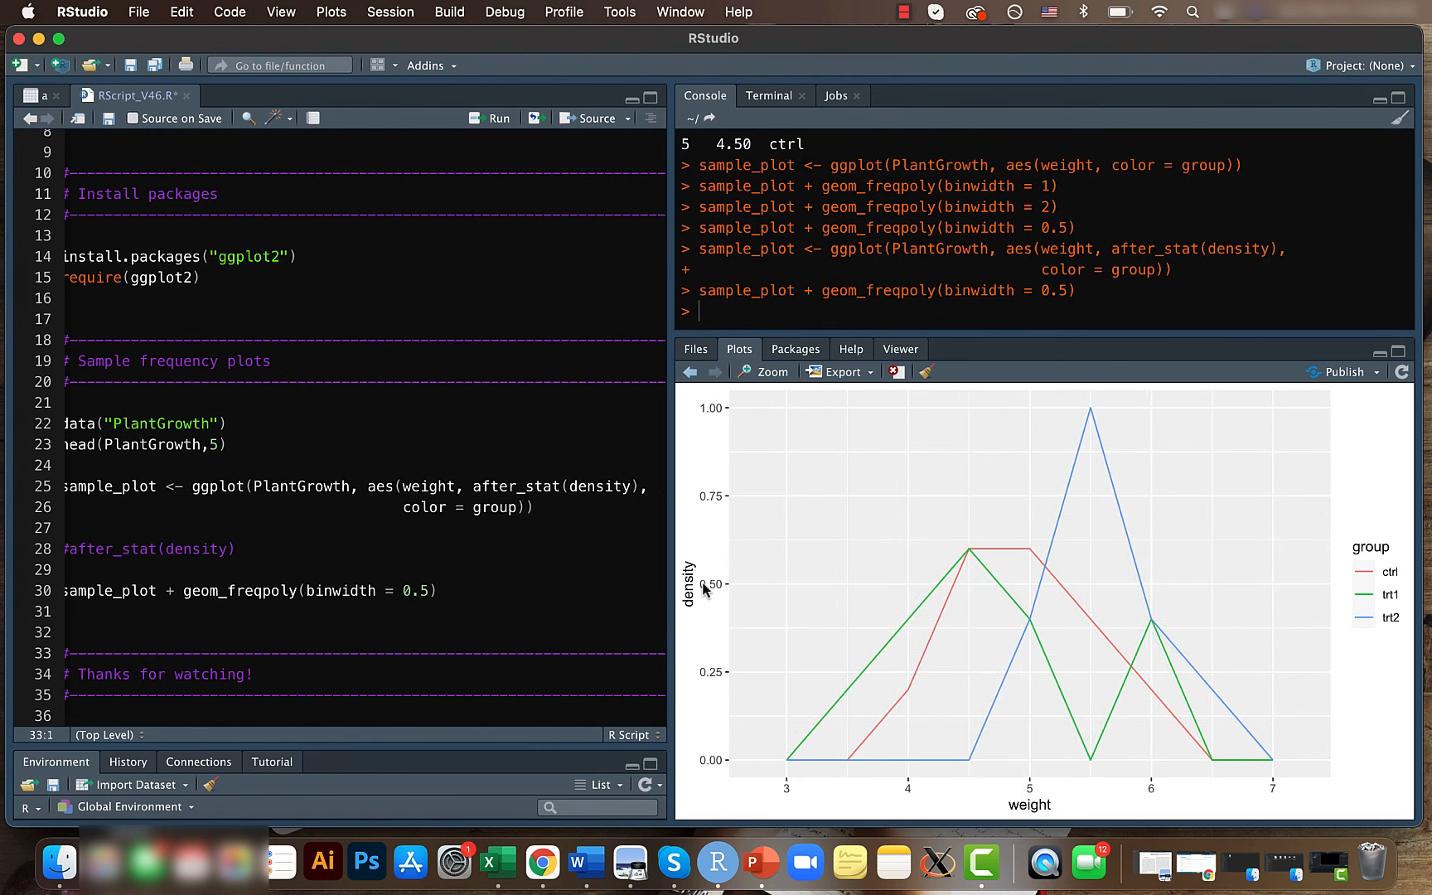
mouse_move(696, 609)
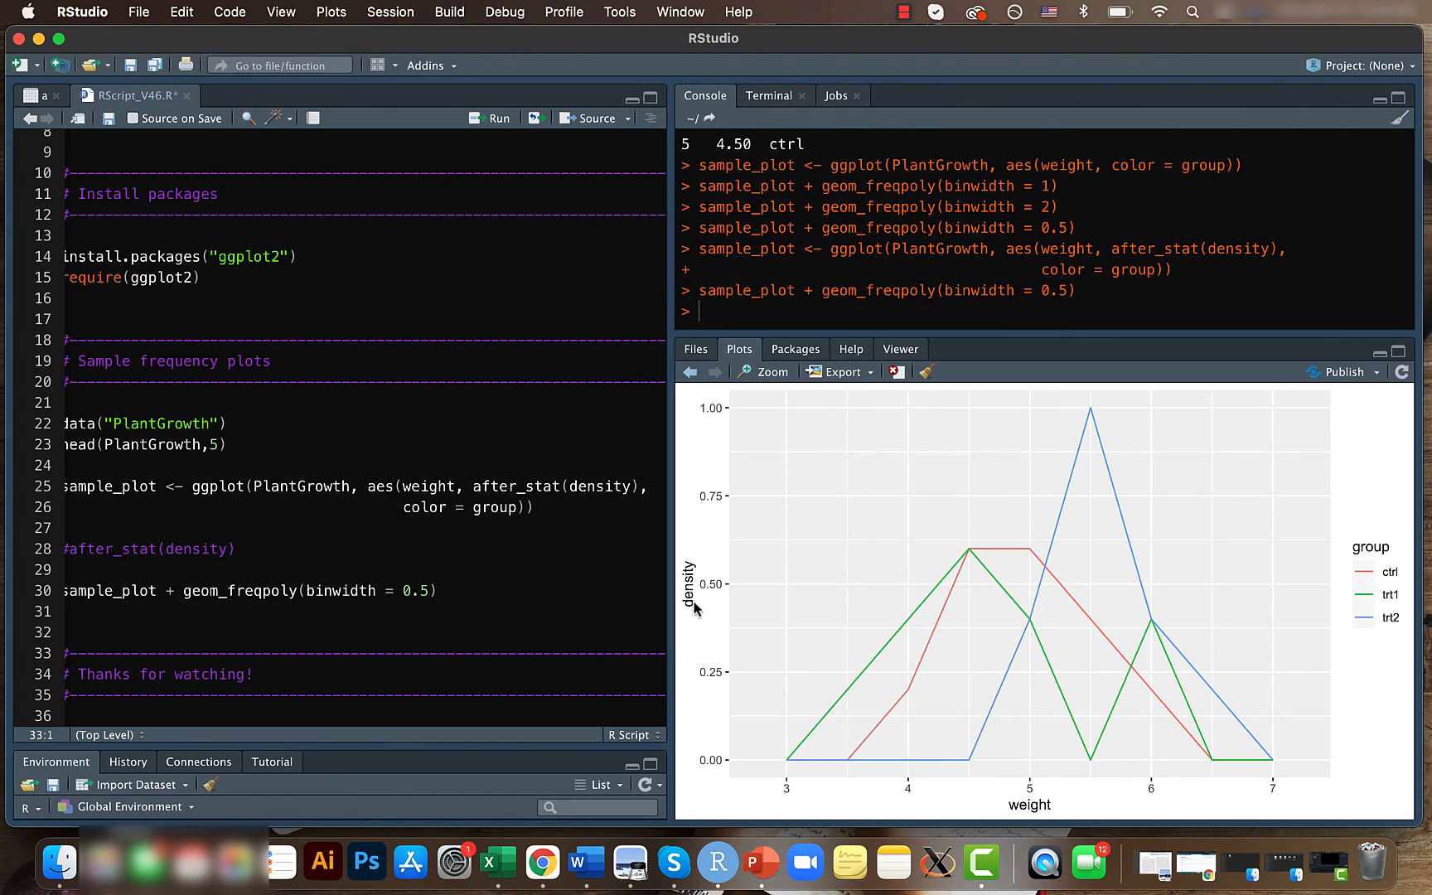
mouse_move(320, 371)
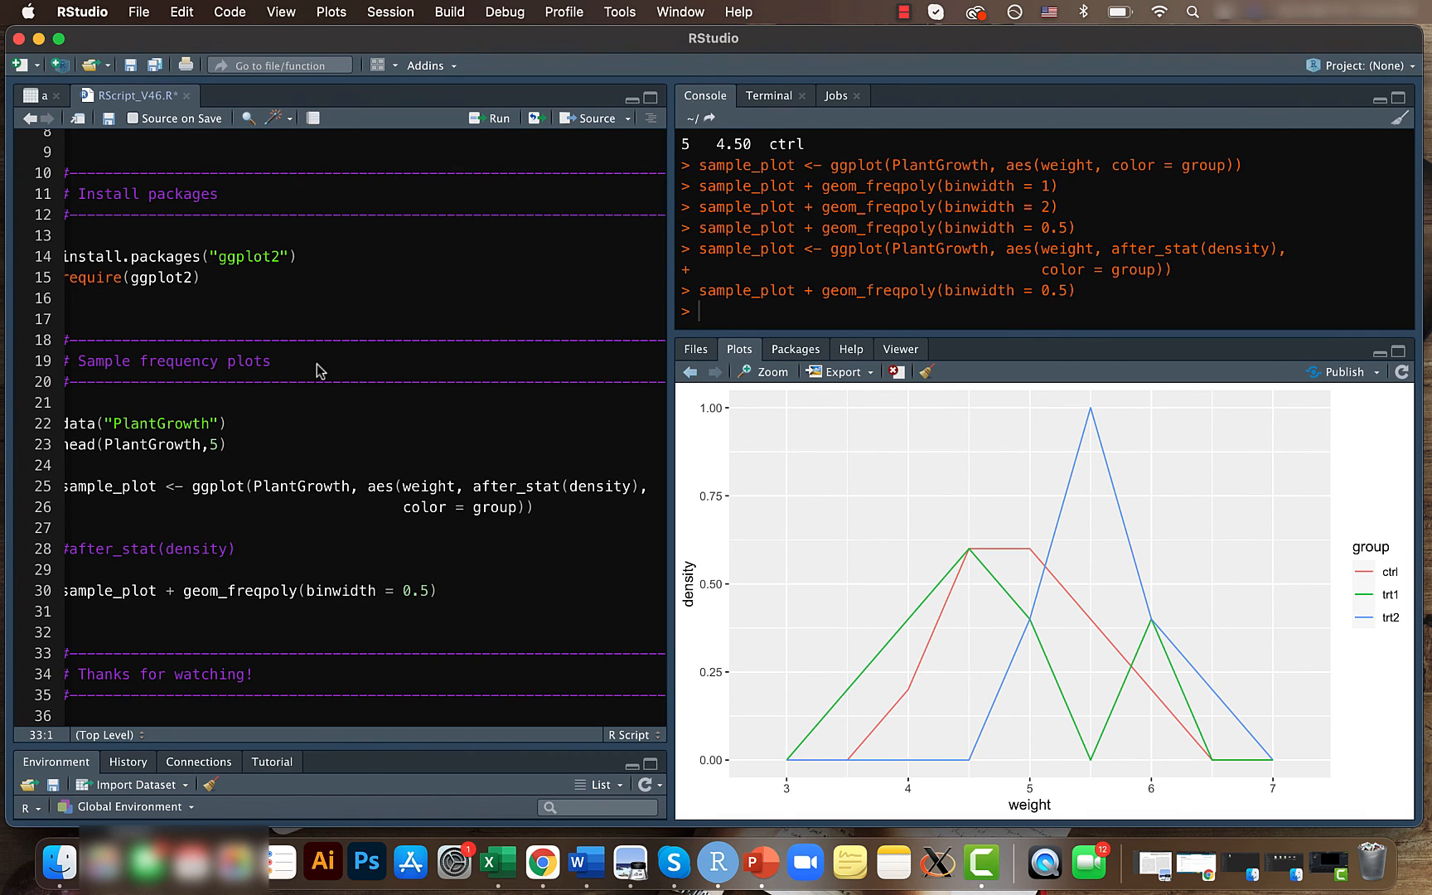
mouse_move(39, 38)
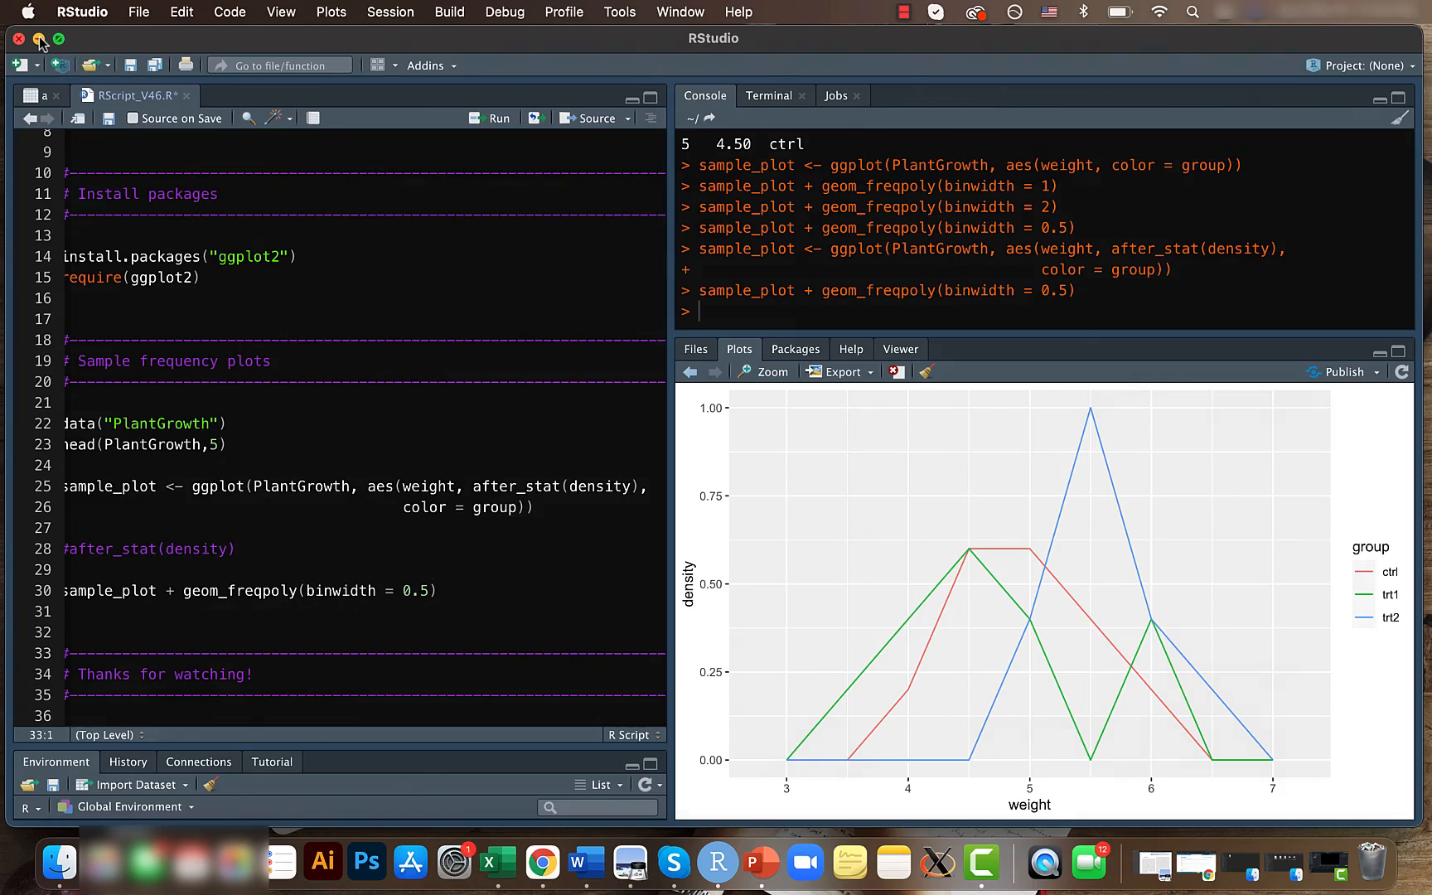